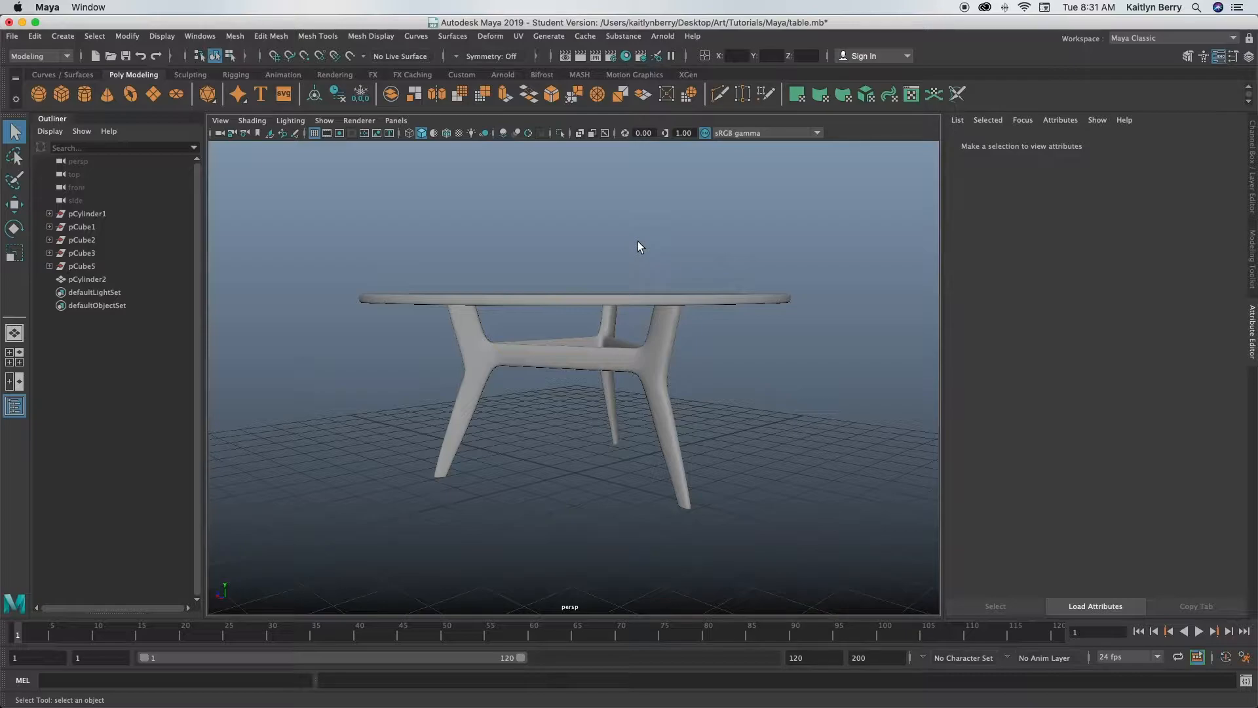
Step: Start a new scene, saving the finished table when prompted
left_click(12, 36)
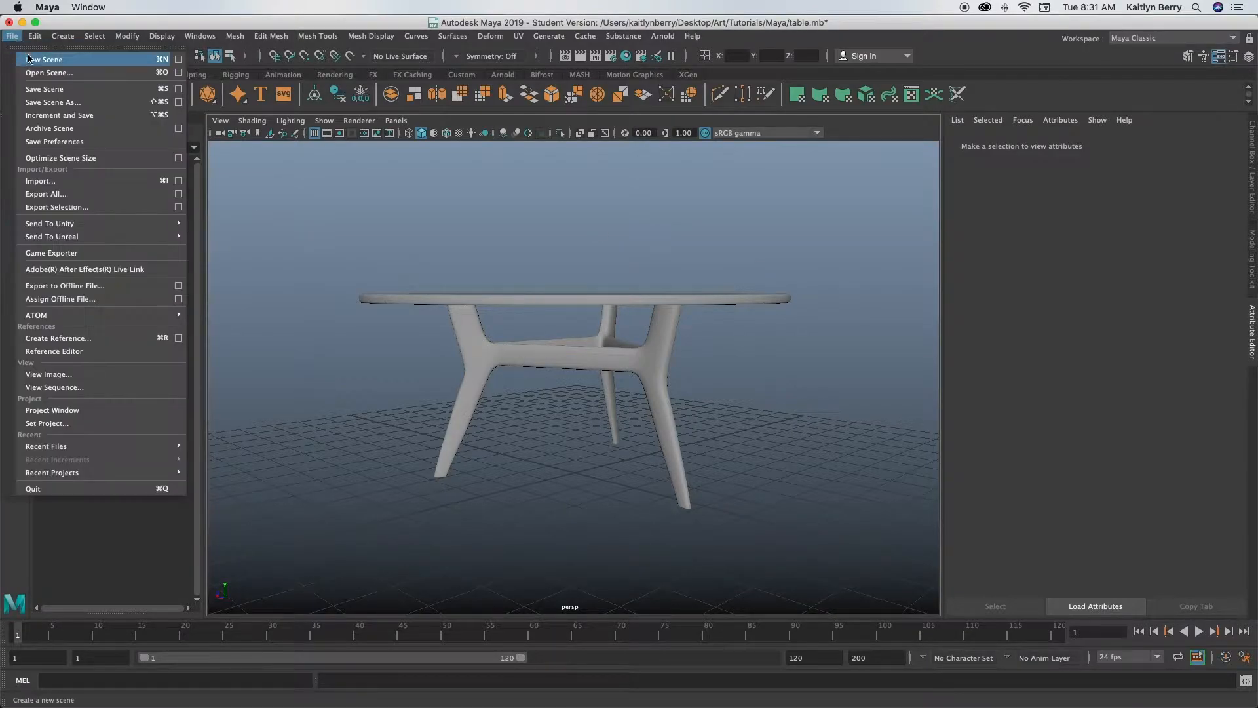
left_click(44, 59)
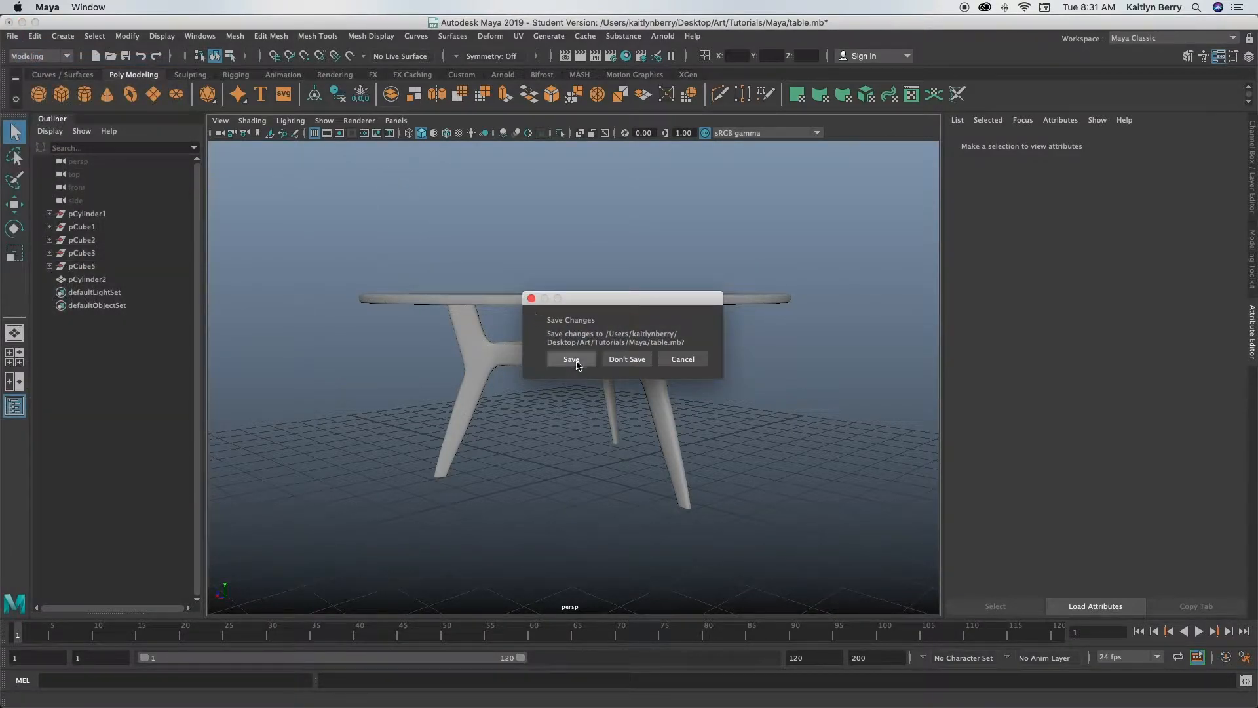
left_click(626, 359)
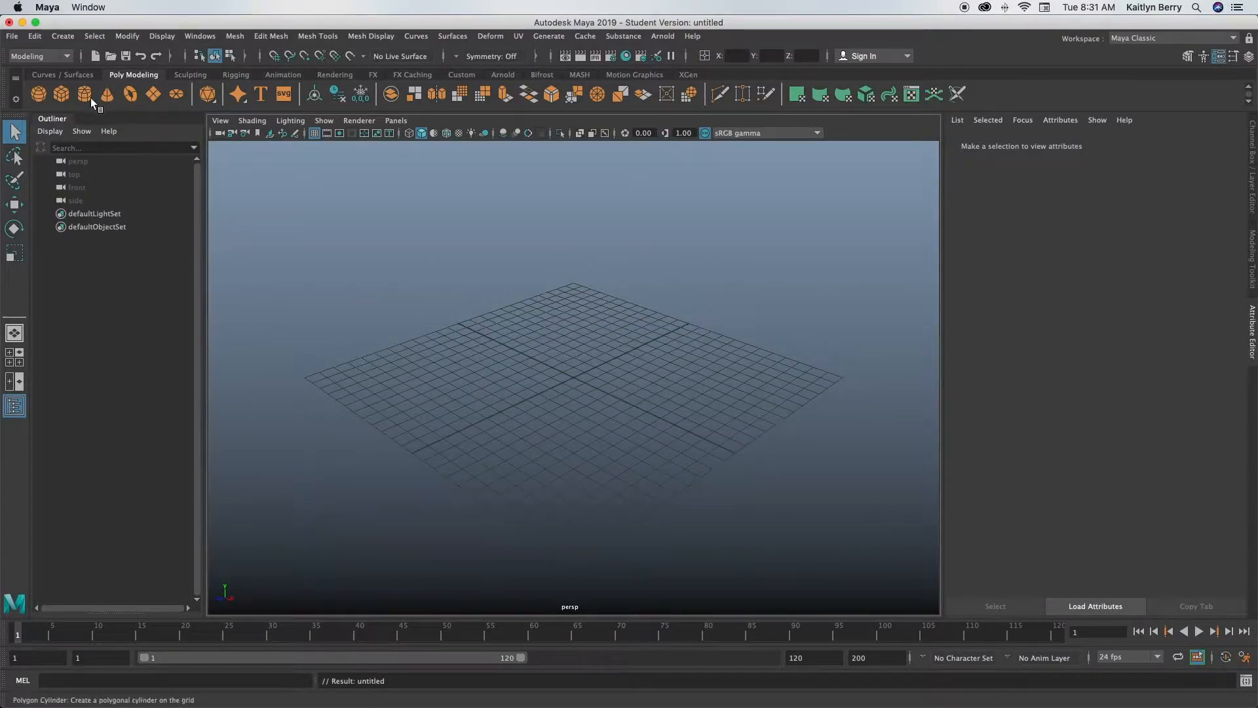
Step: Create a polygon cylinder of radius 5 and height 0.2 and raise it above the grid
left_click(84, 94)
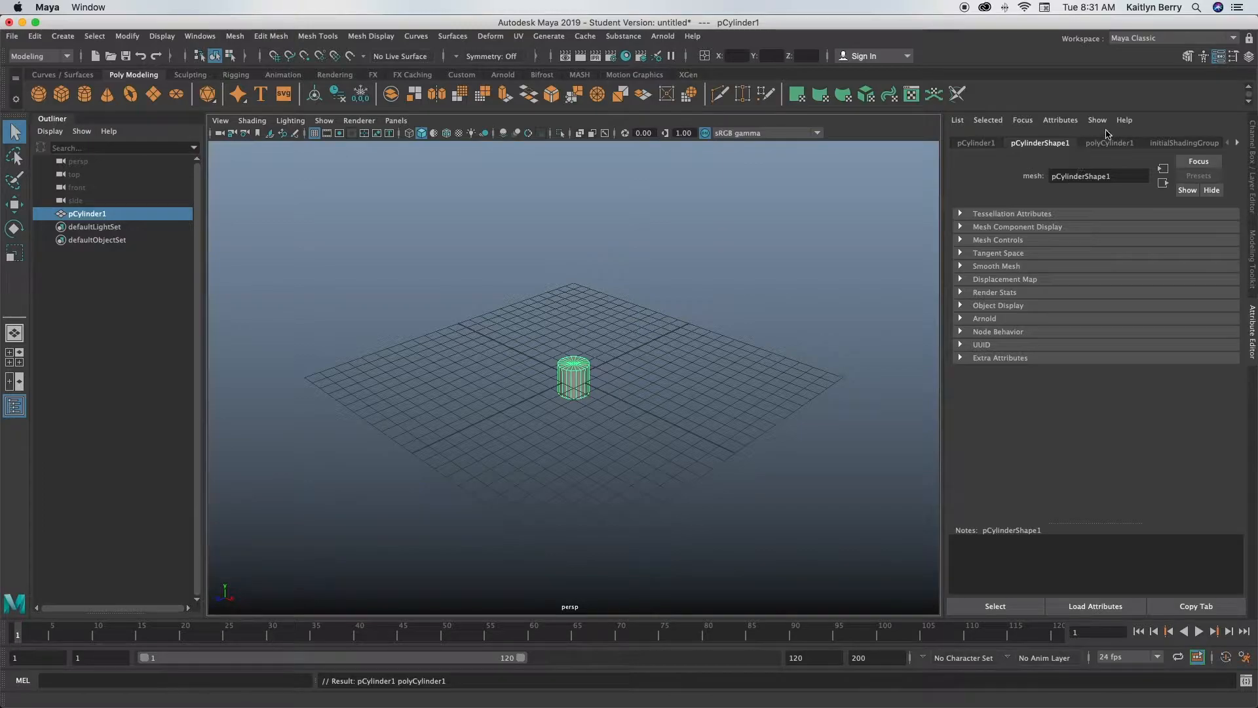
left_click(1108, 143)
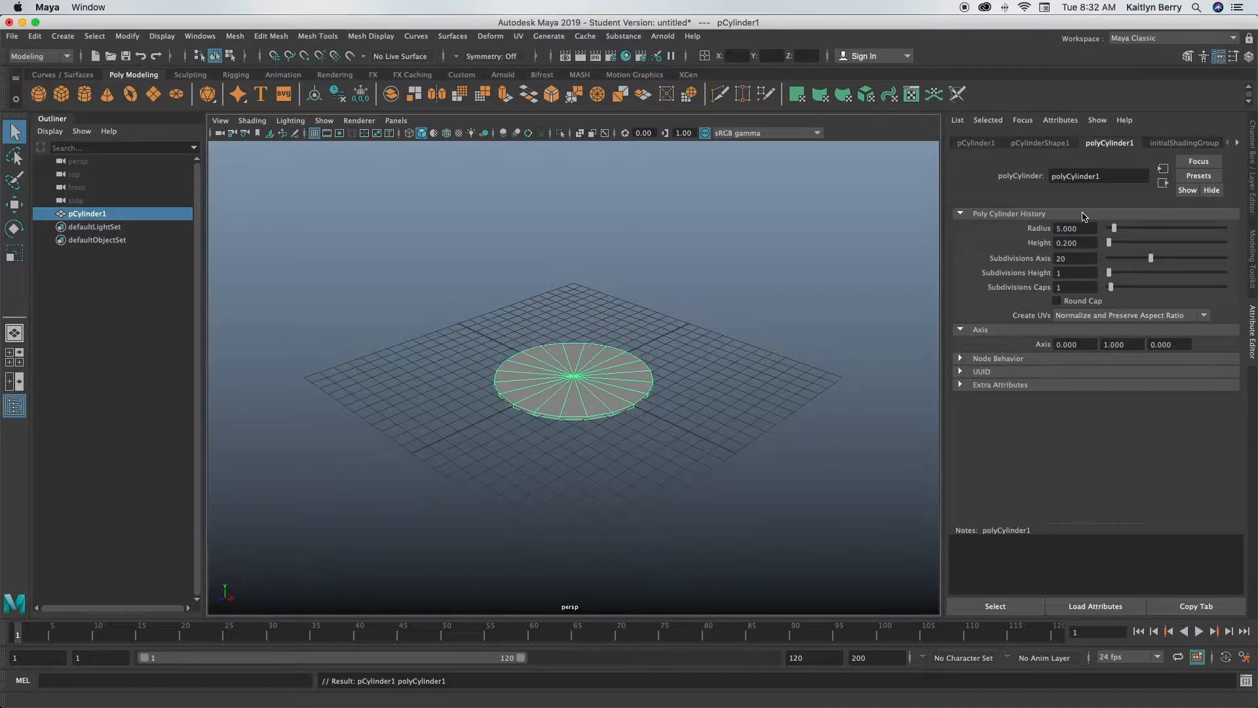
left_click(514, 445)
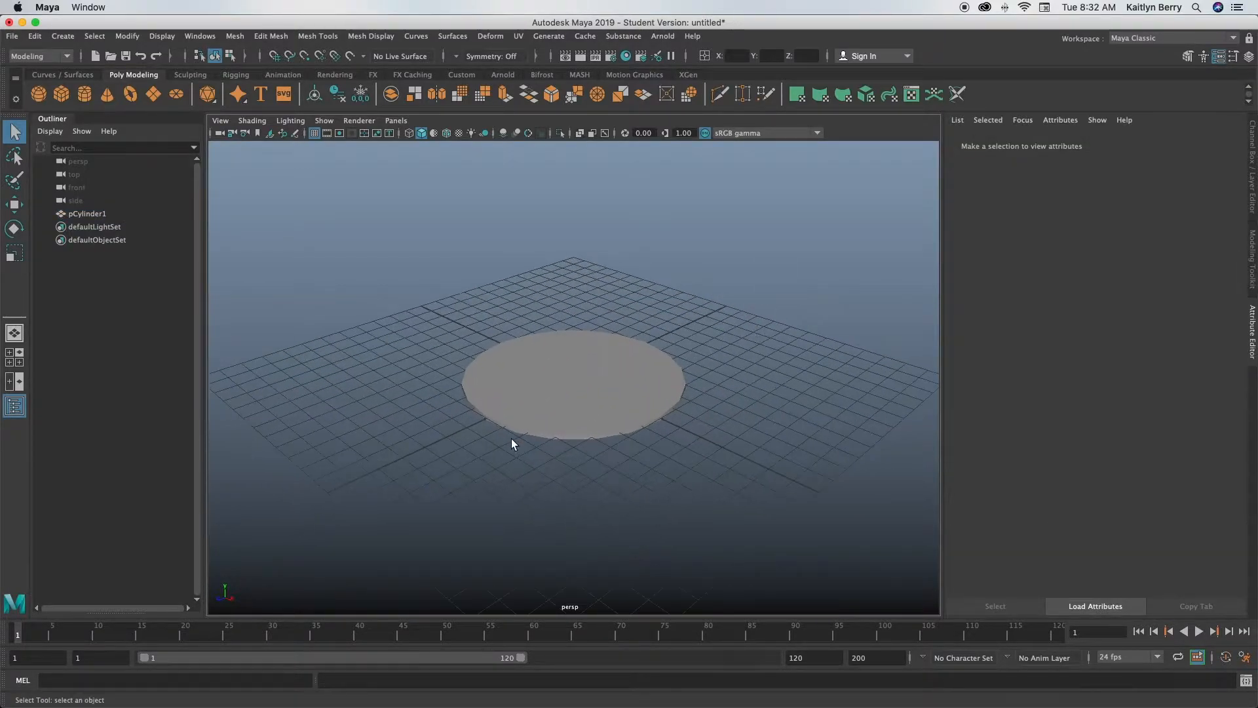
left_click(574, 386)
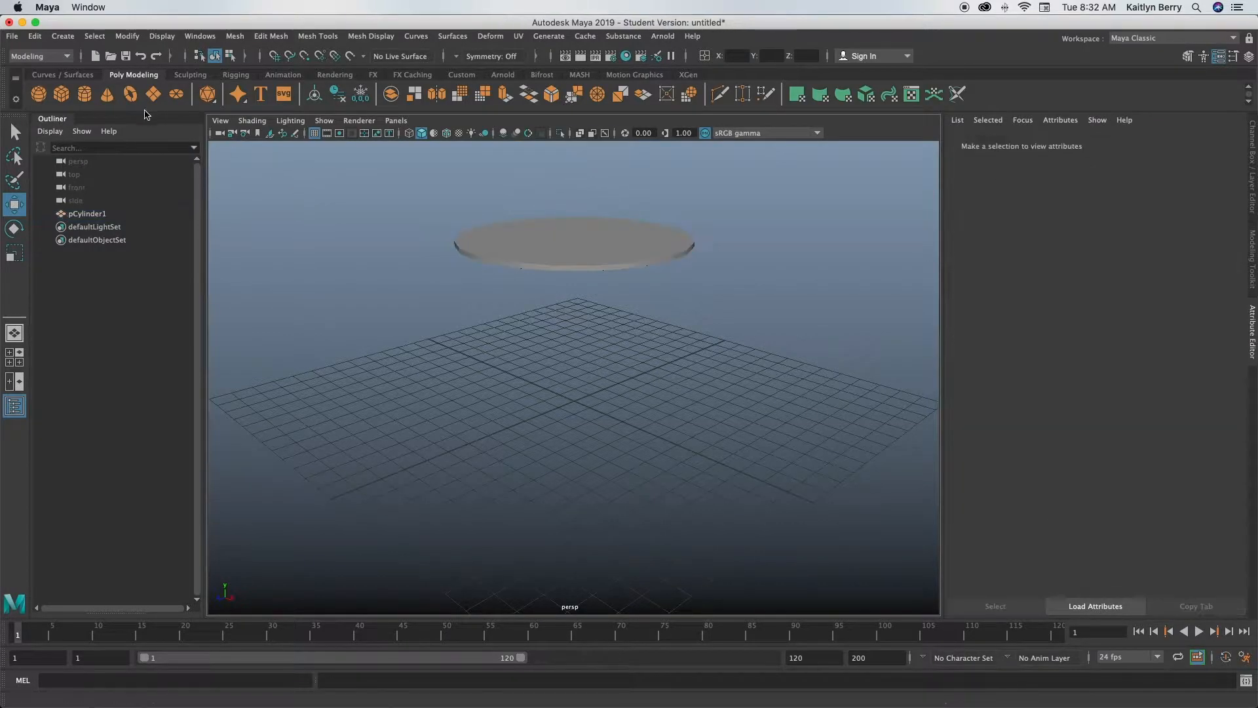
Step: Create a polygon cube and pull its top vertices up into a tall leg column
left_click(38, 94)
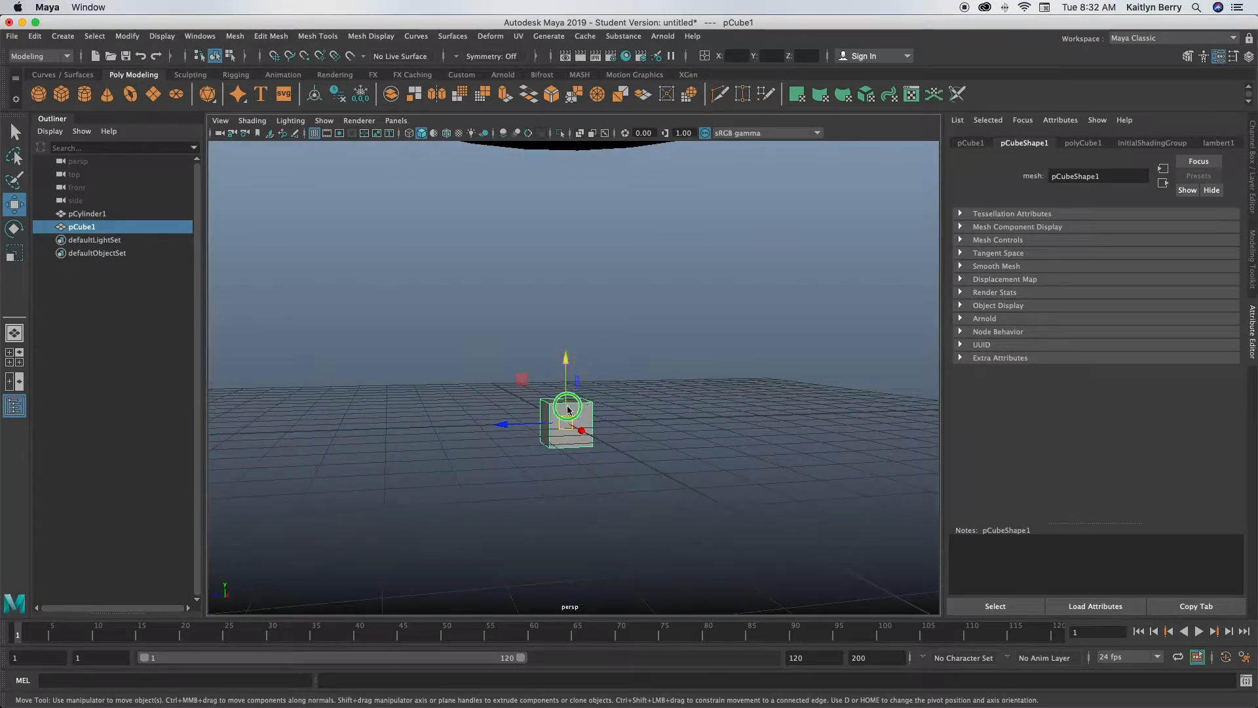
left_click(514, 348)
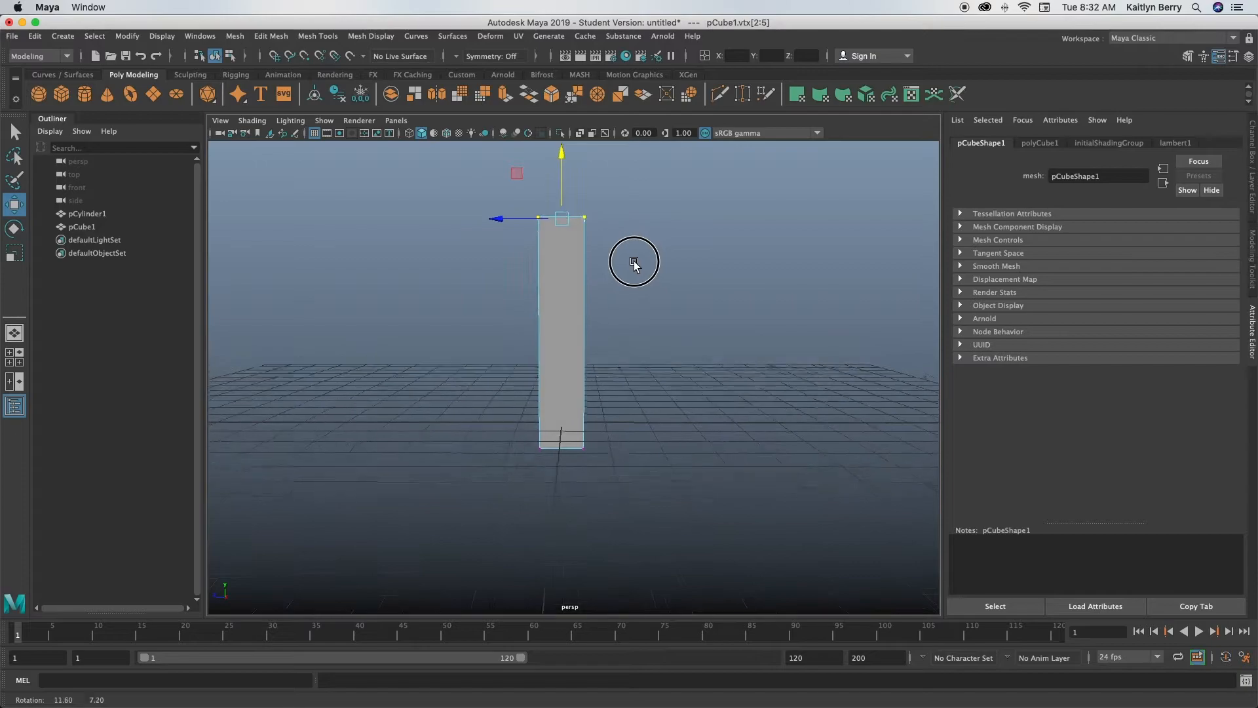
mouse_move(573, 270)
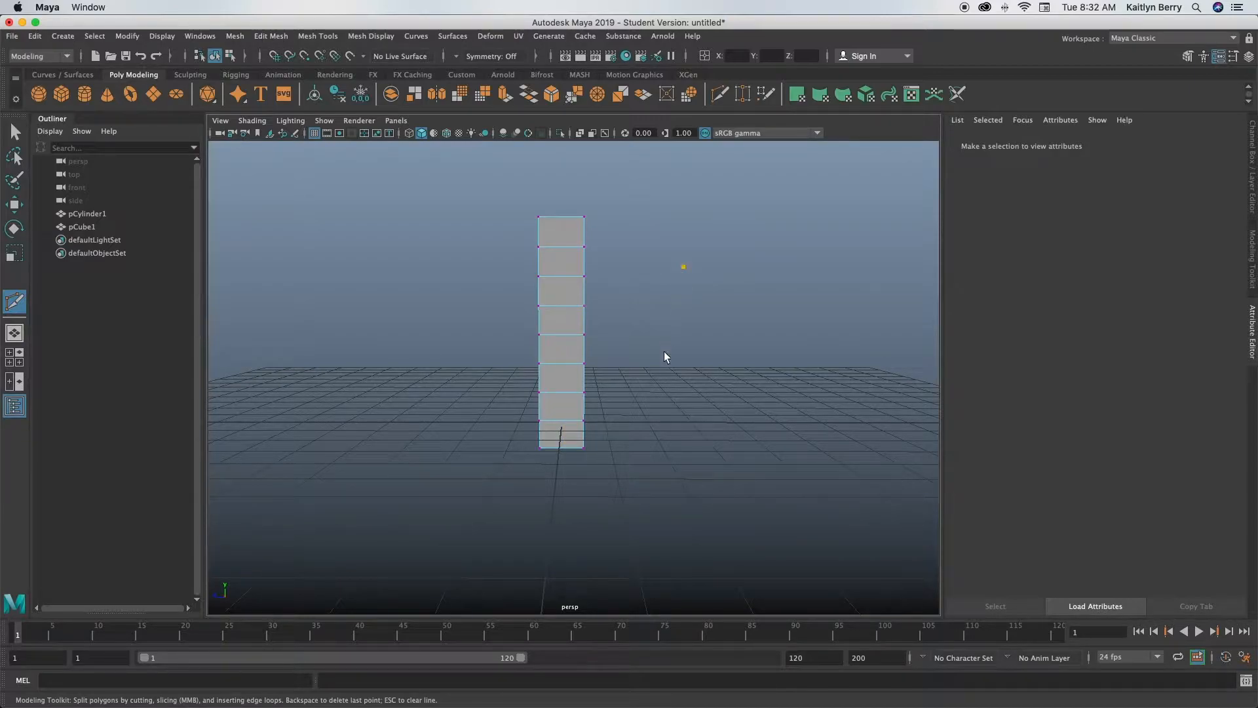
mouse_move(677, 295)
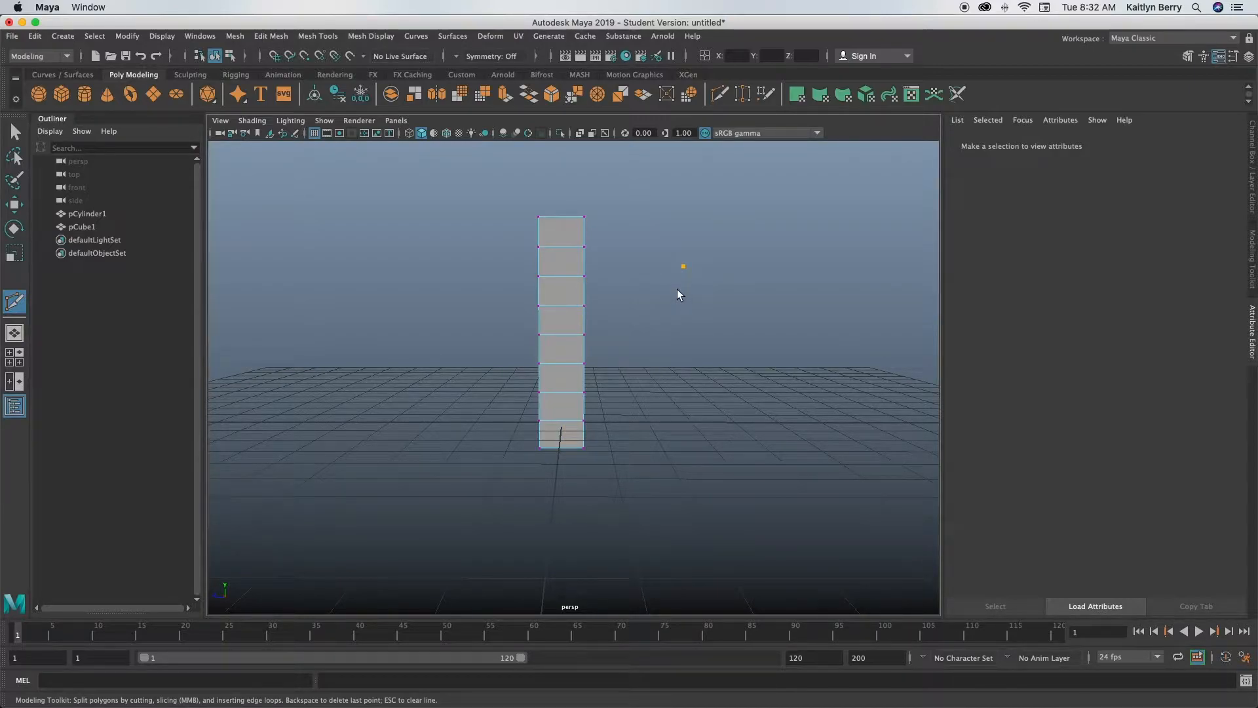
Step: Shift the leg's upper faces sideways and rotate its top section into an outward bend
right_click(581, 210)
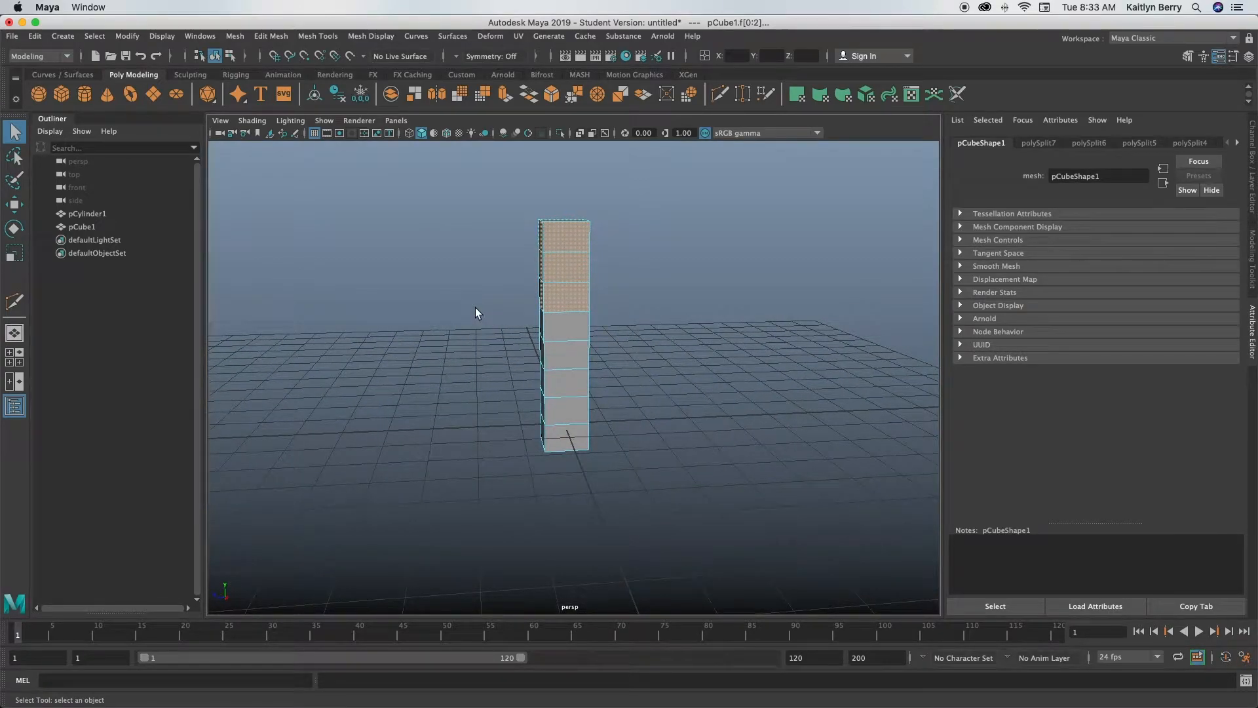
mouse_move(514, 264)
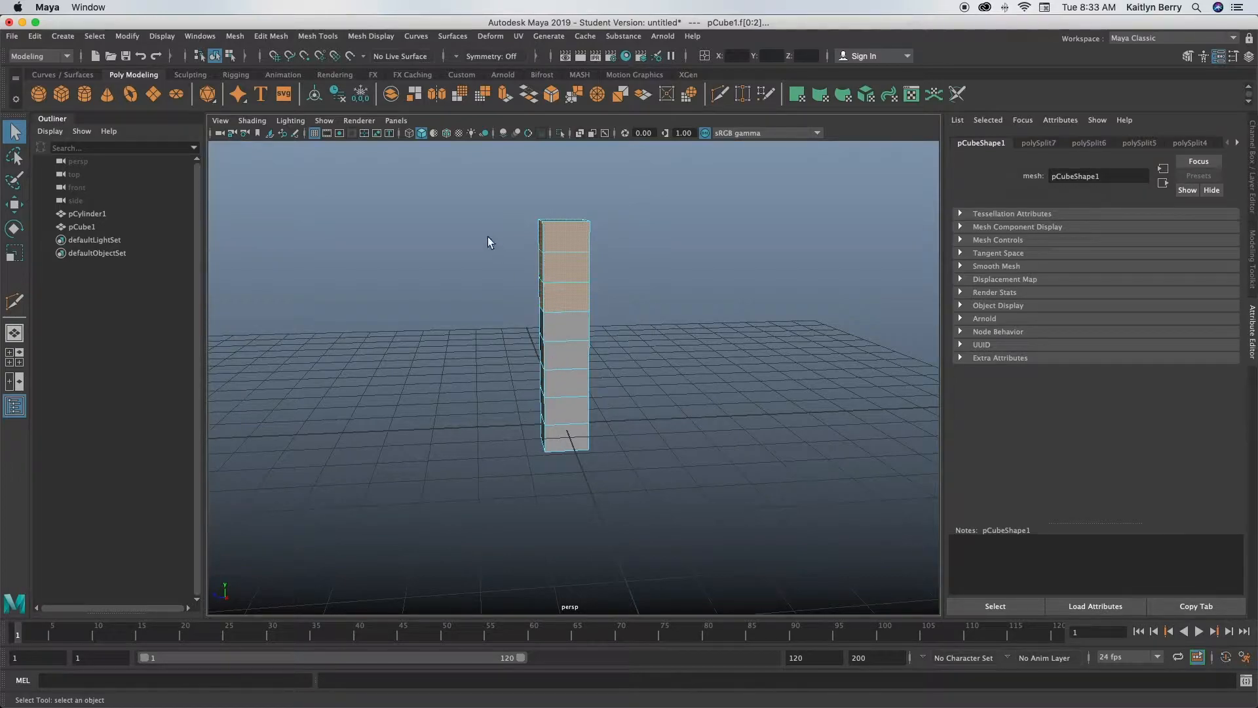
mouse_move(605, 228)
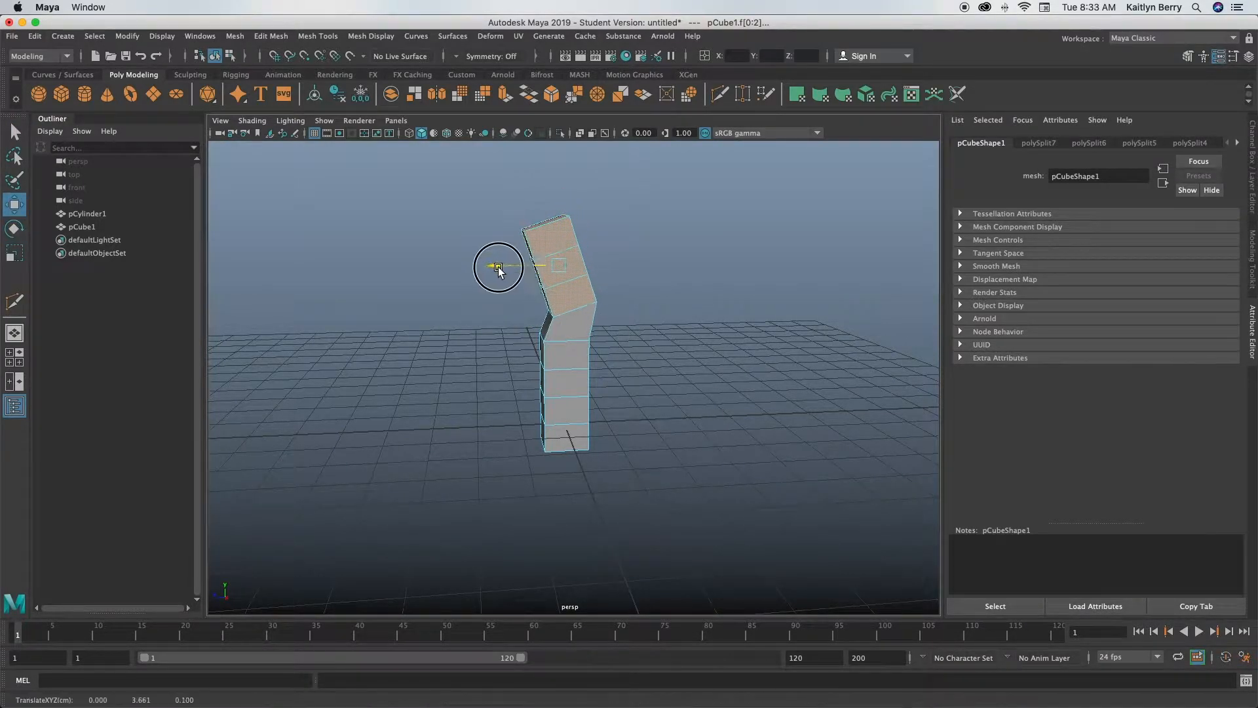
left_click_drag(499, 266, 479, 266)
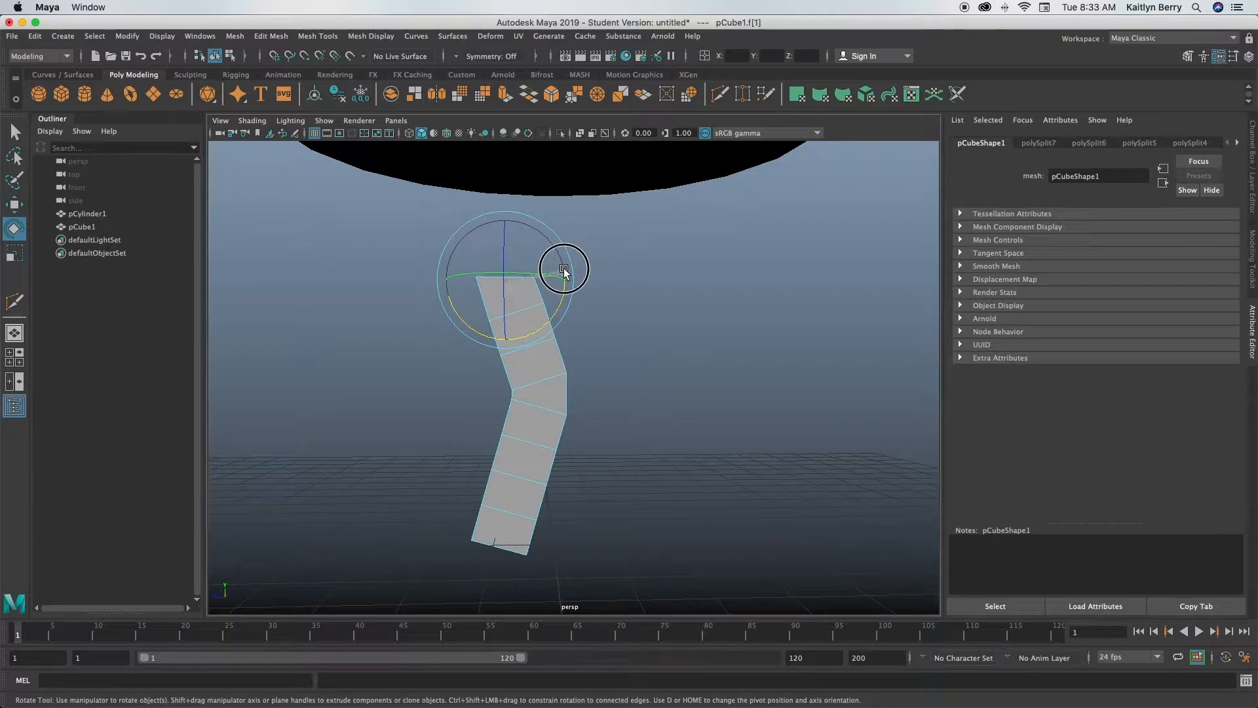
left_click(588, 303)
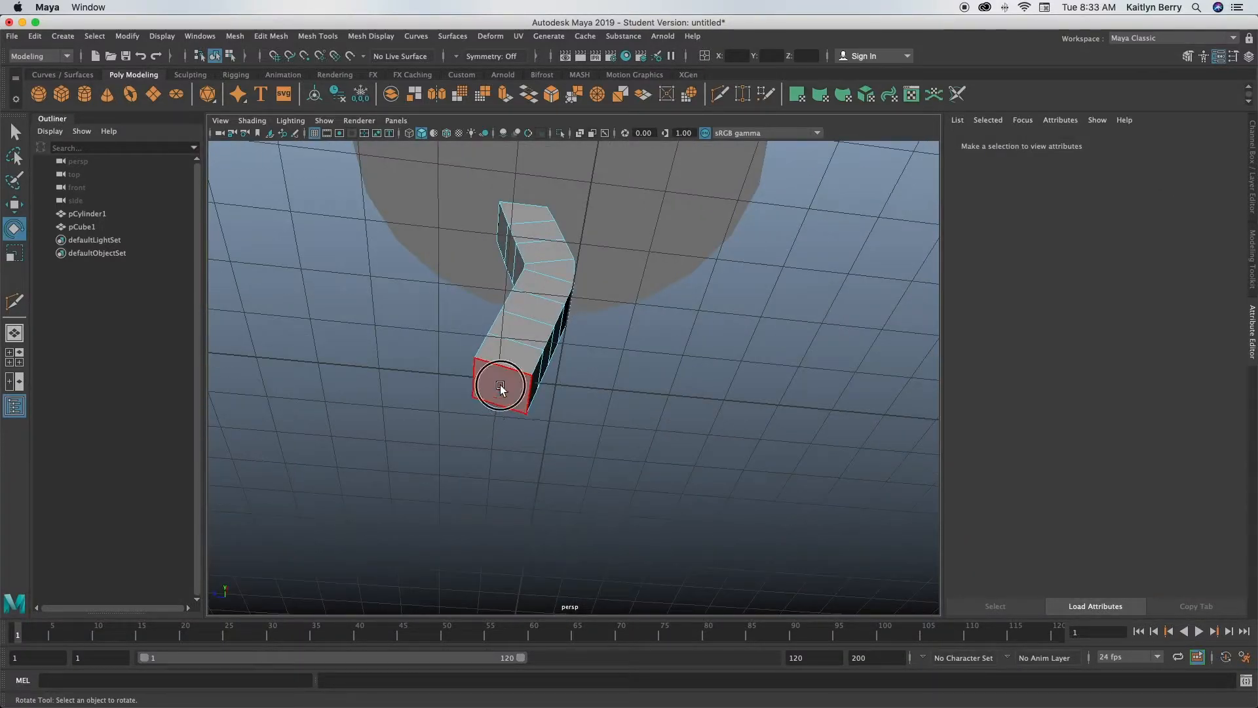
left_click(499, 388)
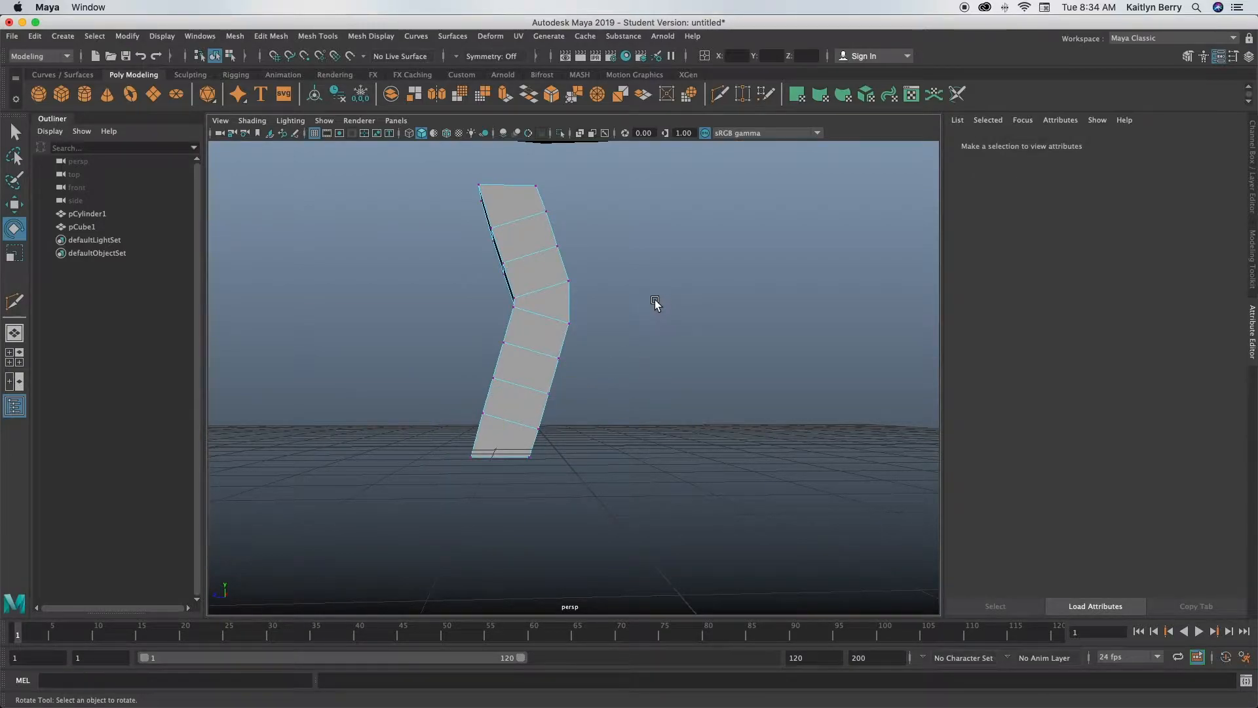
Step: Move the leg's vertex rows into a smoother curve ending beneath the tabletop disc
right_click(553, 295)
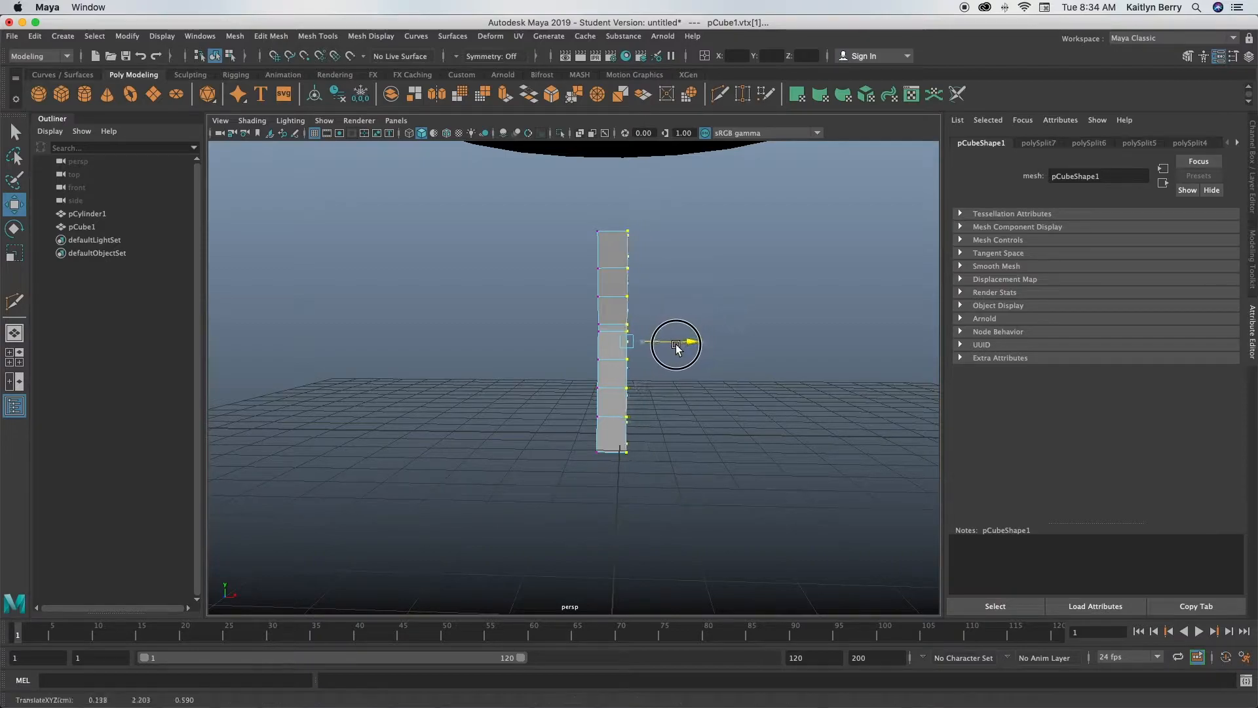
left_click(749, 267)
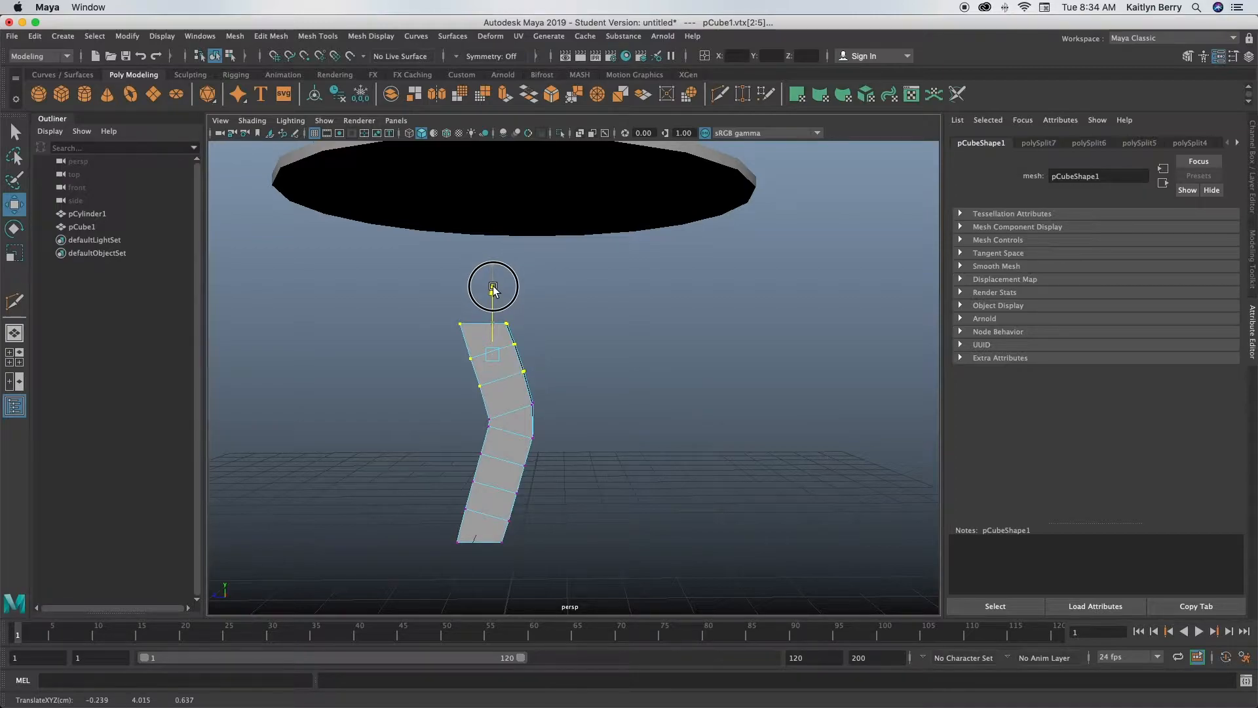
left_click(493, 287)
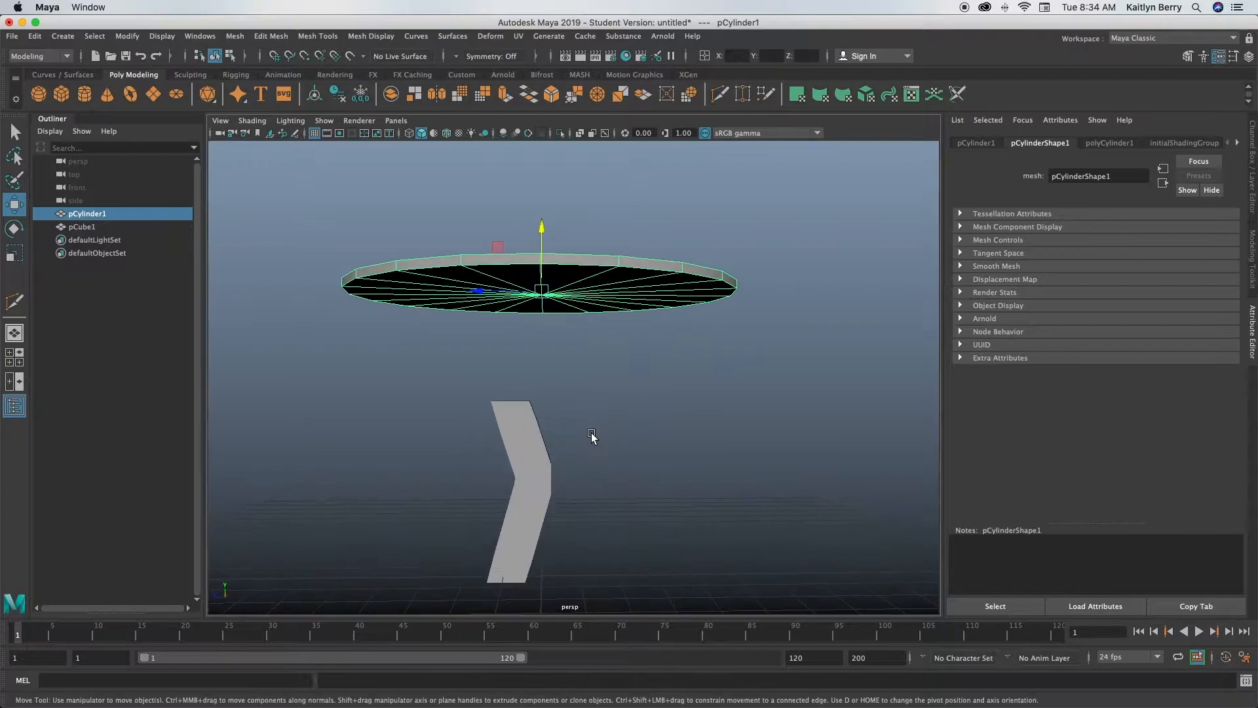
left_click(518, 481)
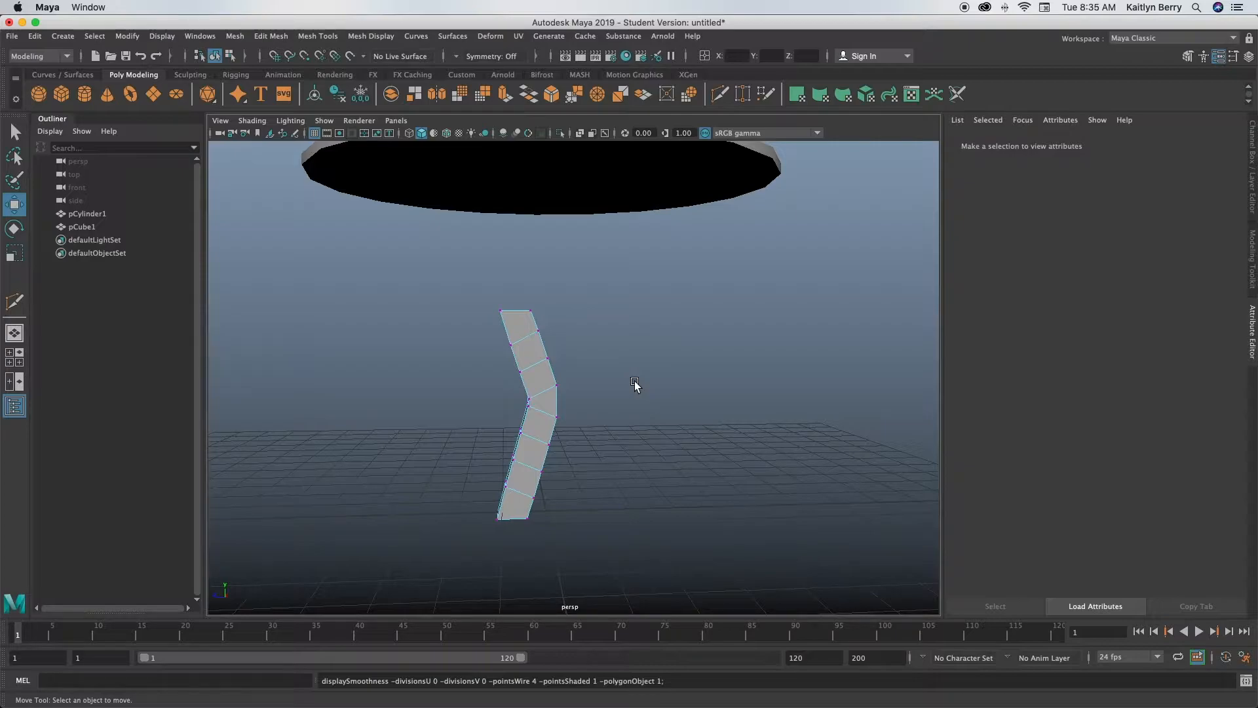
mouse_move(617, 373)
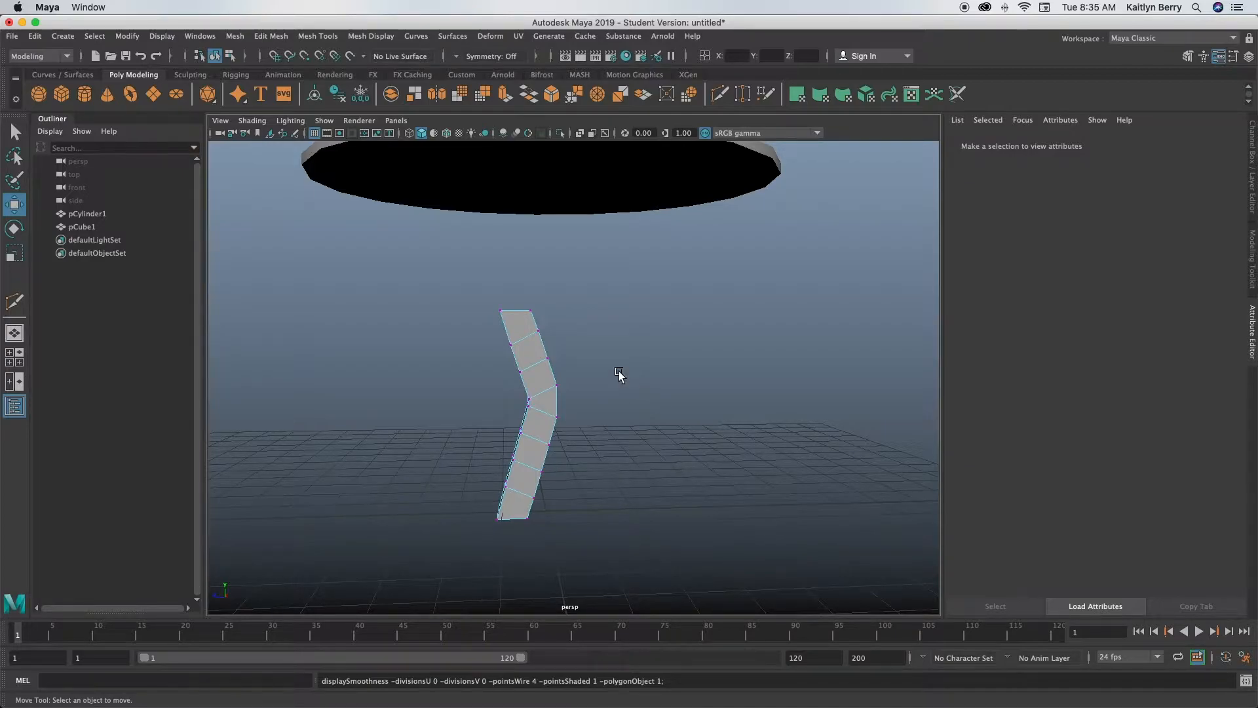
mouse_move(549, 427)
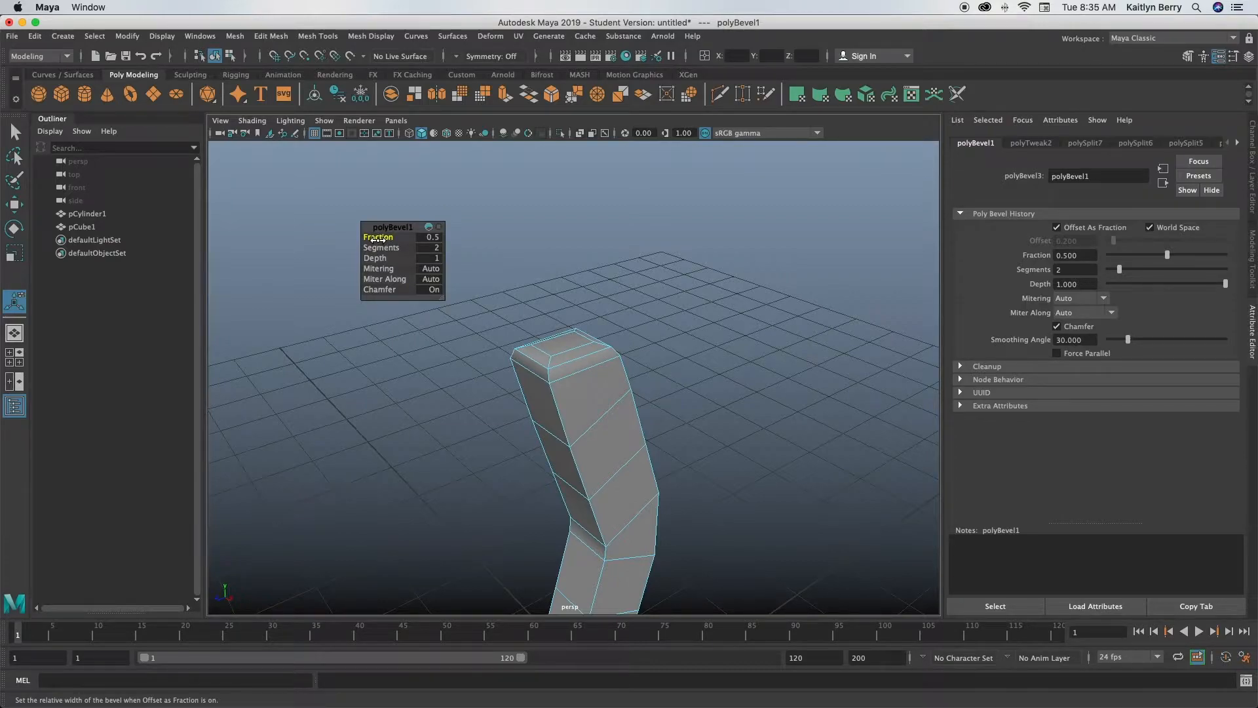
Step: Adjust the bevel width on the leg's edges and check it with the smoothed preview
left_click_drag(434, 237, 370, 244)
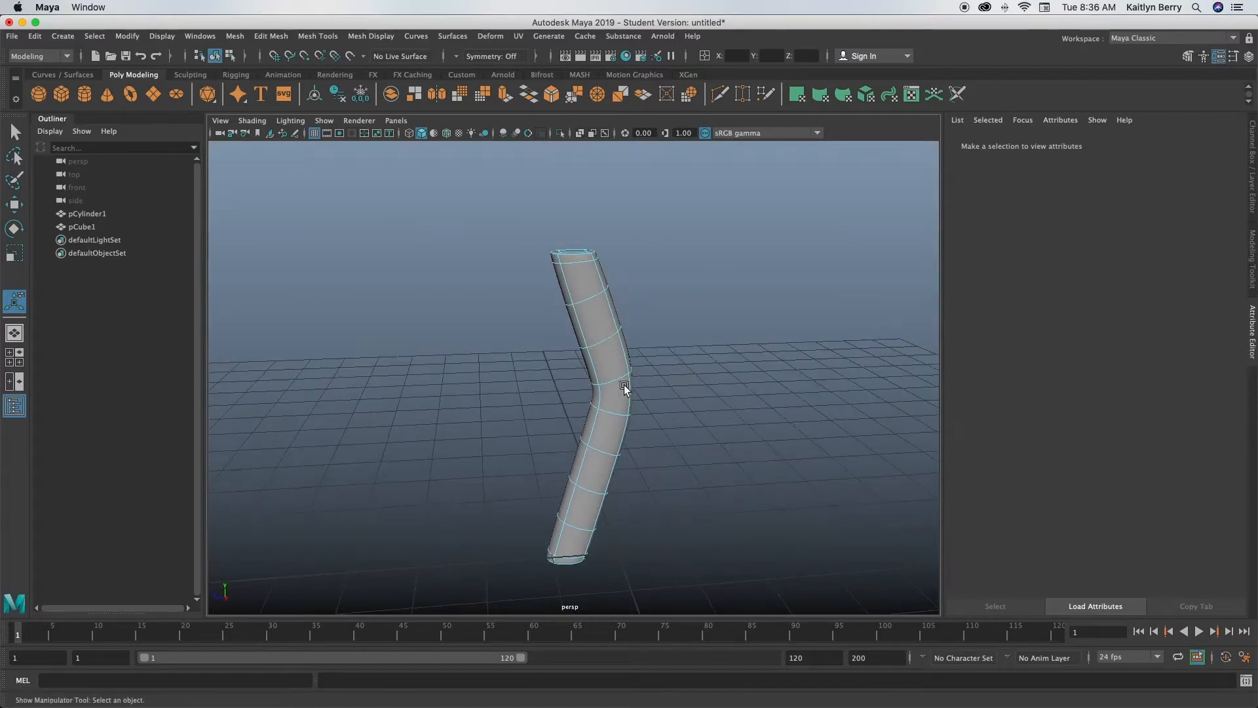
key("1")
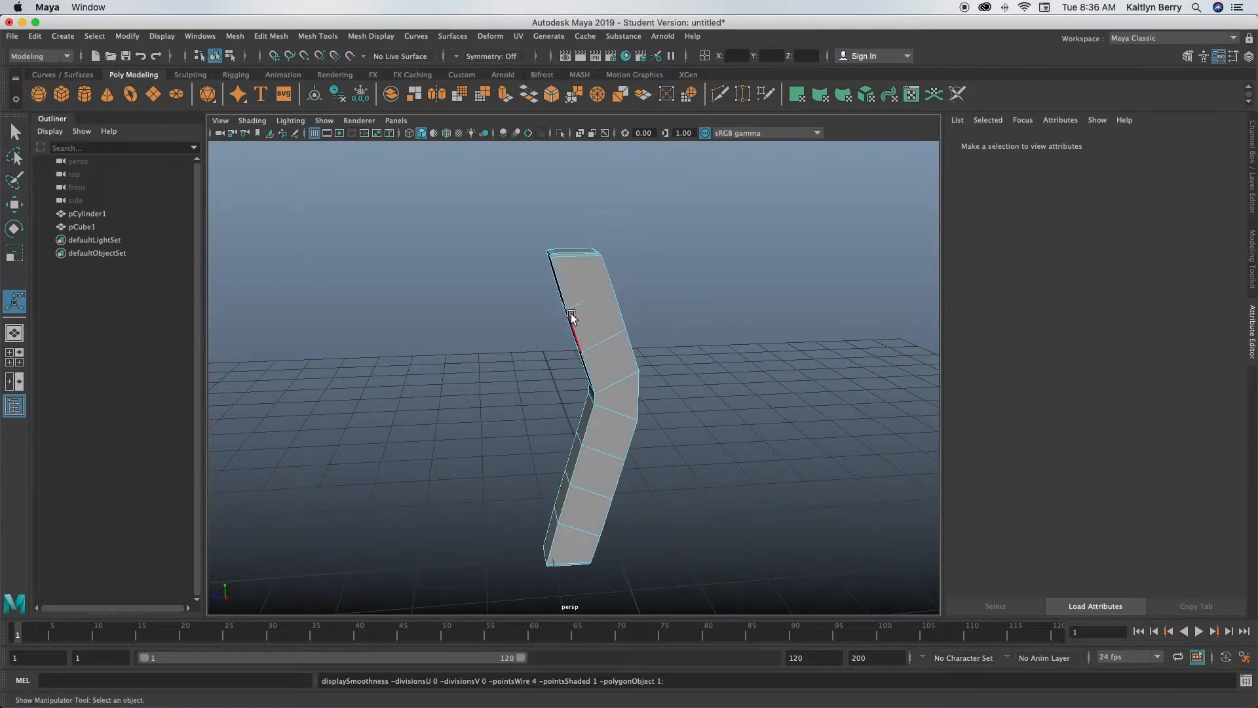
mouse_move(613, 353)
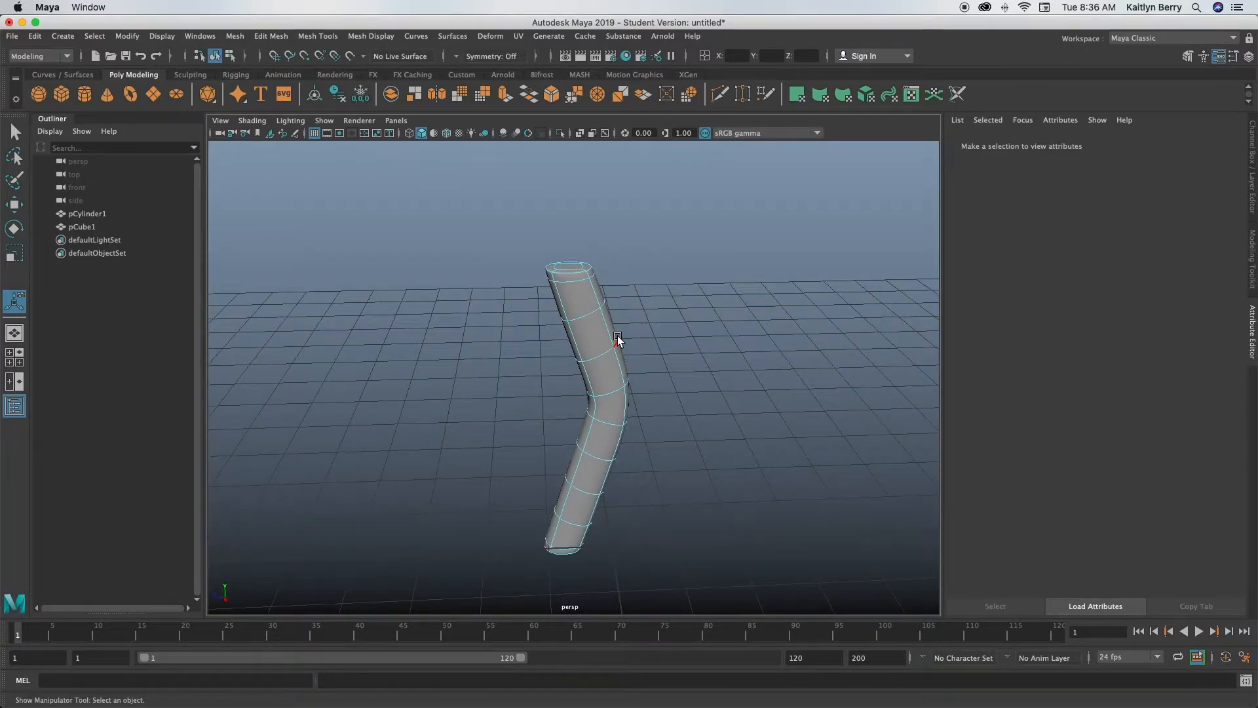
Step: Insert lengthwise edge loops along the unsmoothed leg with the Multi-Cut tool
key("1")
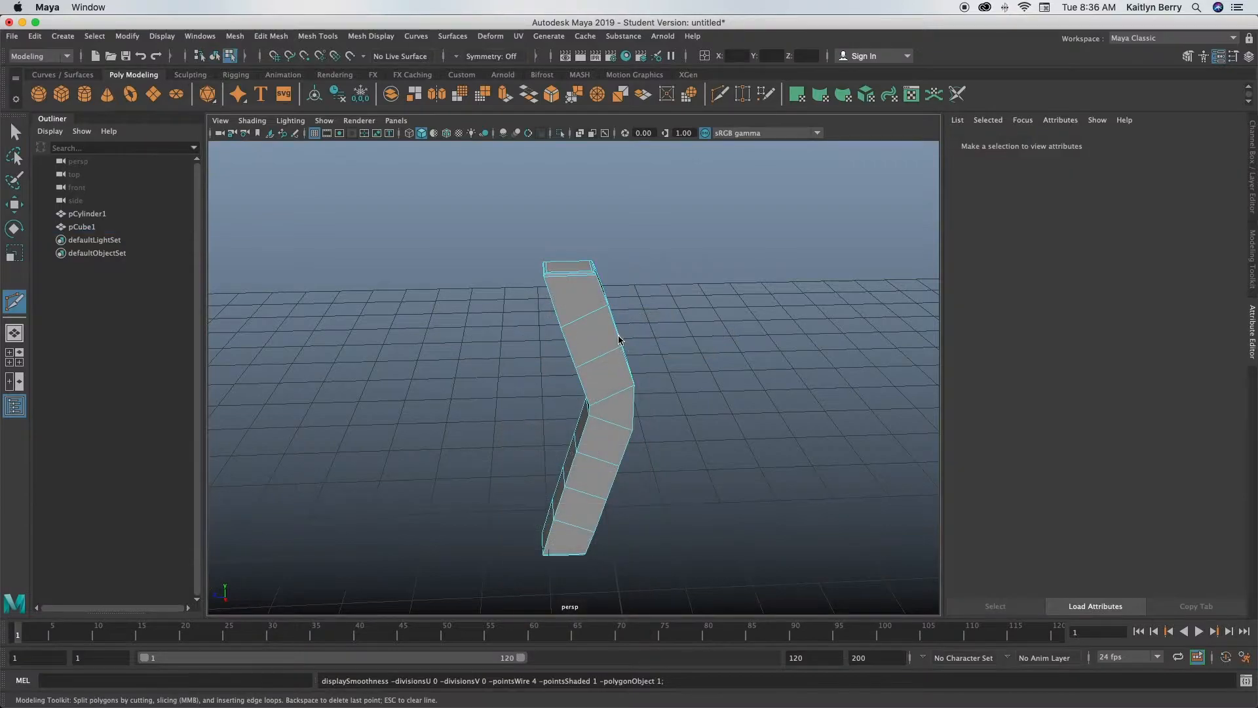
left_click(578, 301)
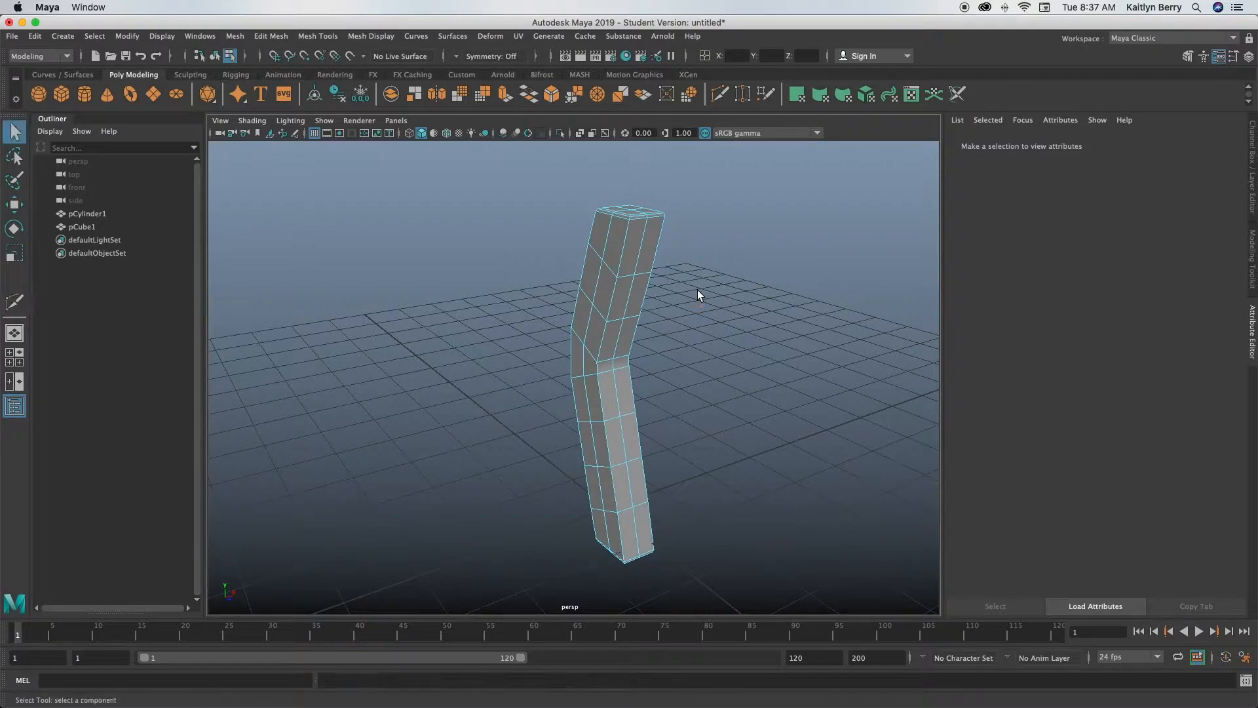
mouse_move(591, 292)
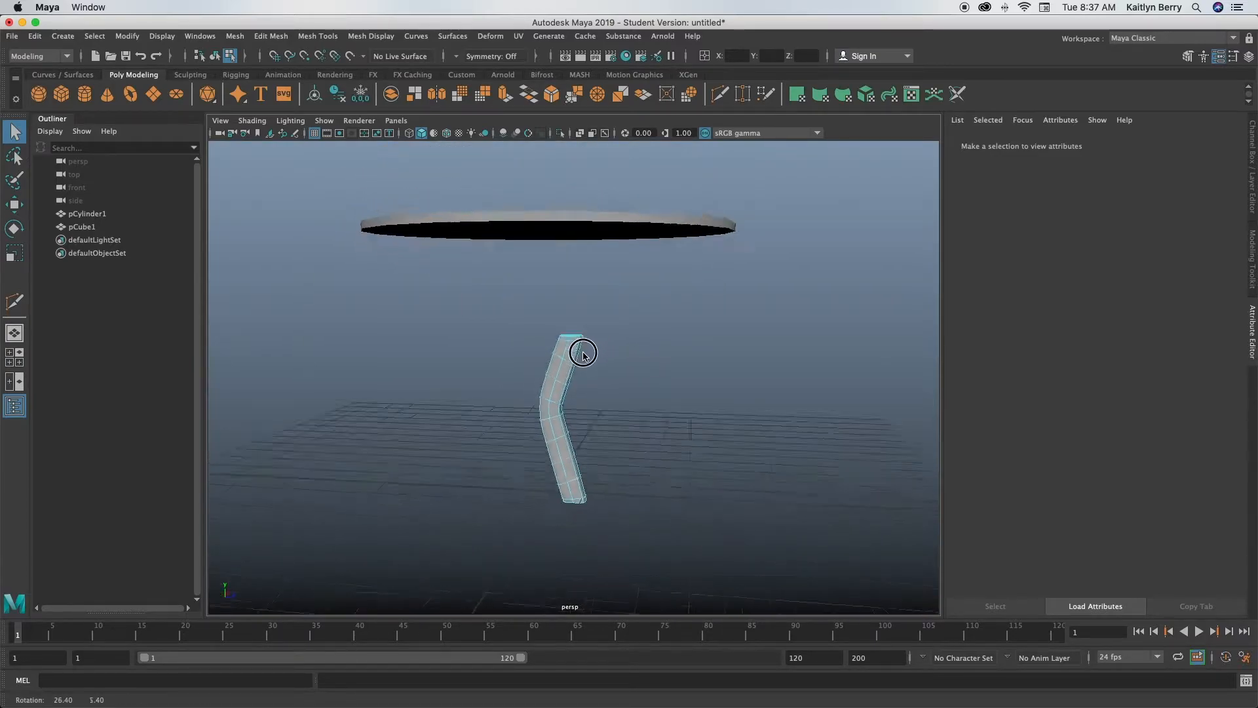
Step: Duplicate the leg and rotate the second copy outward under the tabletop in wireframe view
right_click(583, 353)
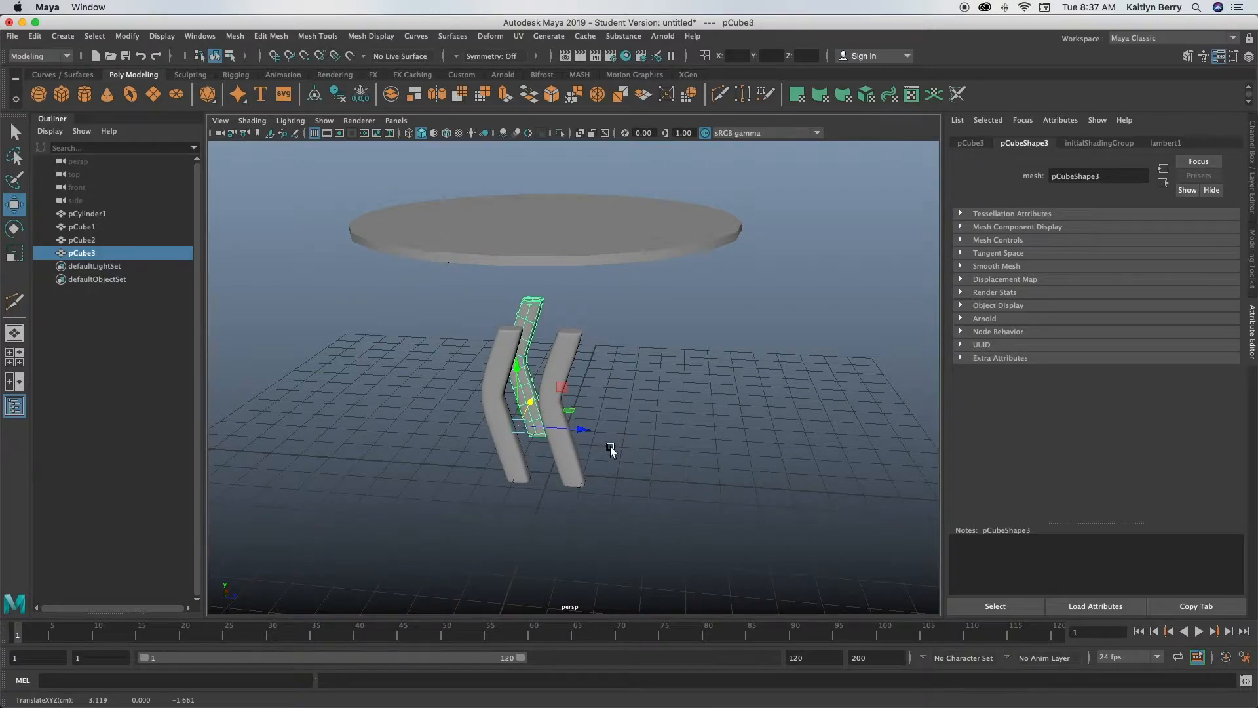
mouse_move(538, 321)
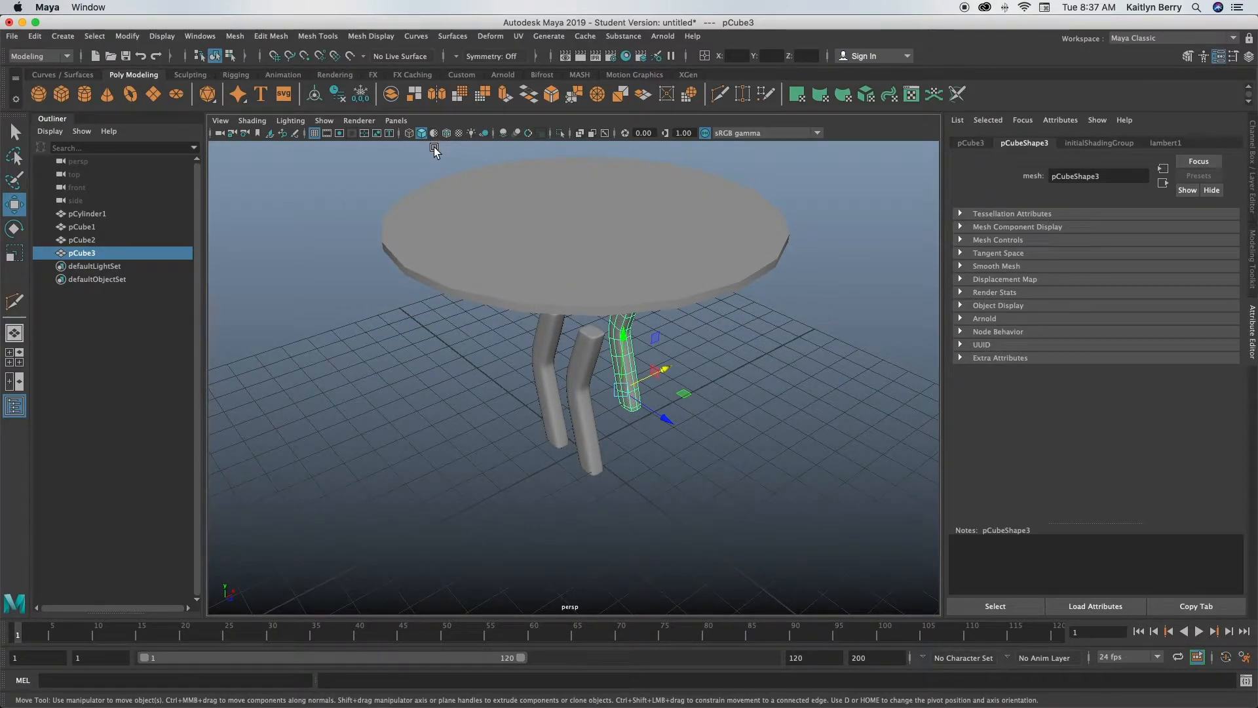
left_click(409, 133)
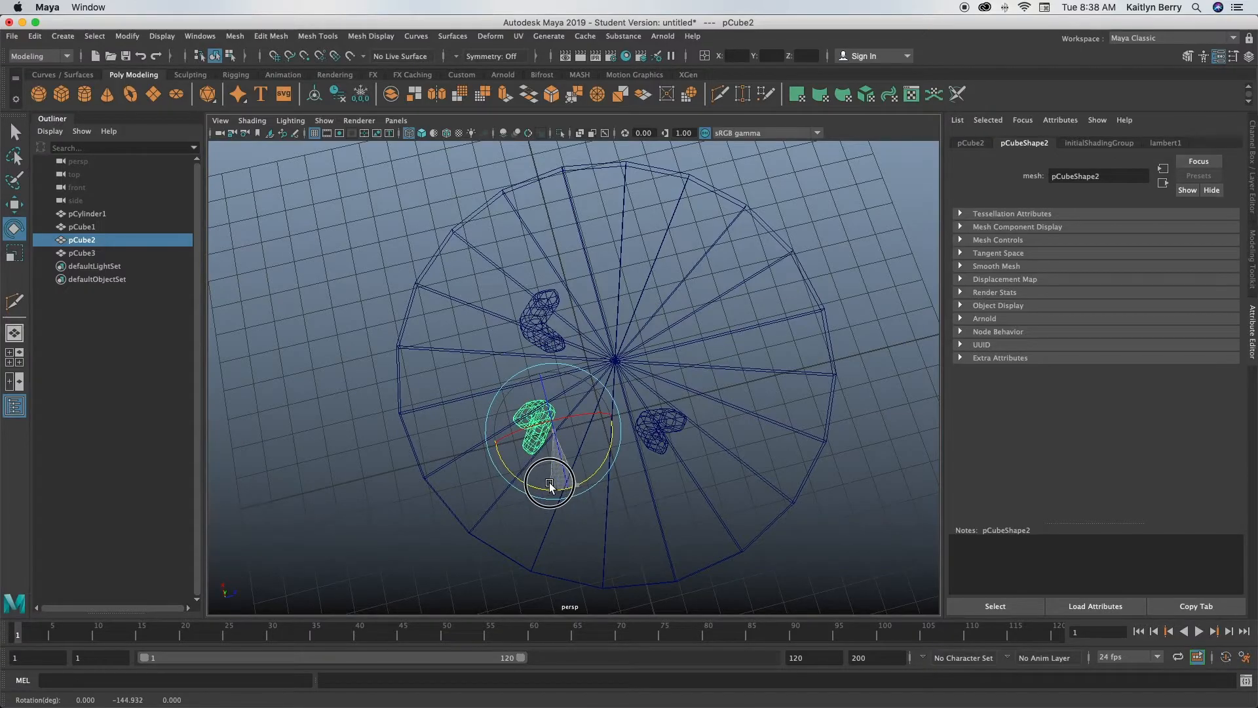
left_click(14, 201)
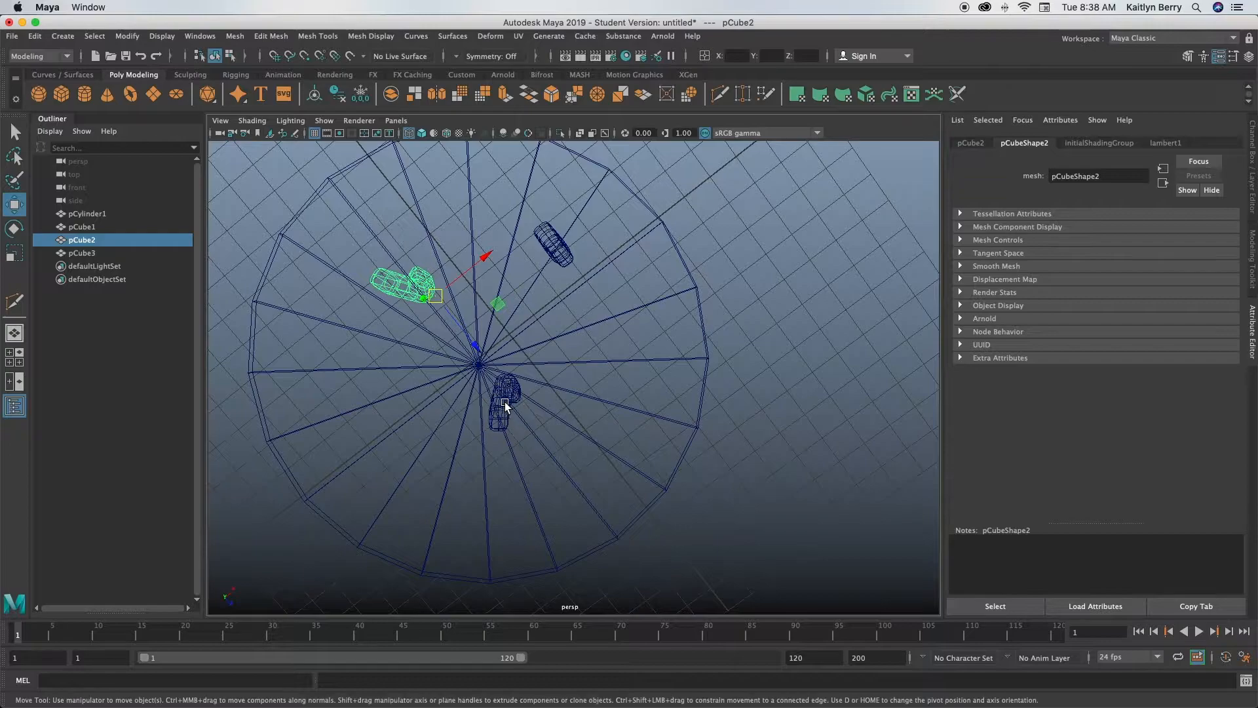
left_click(86, 212)
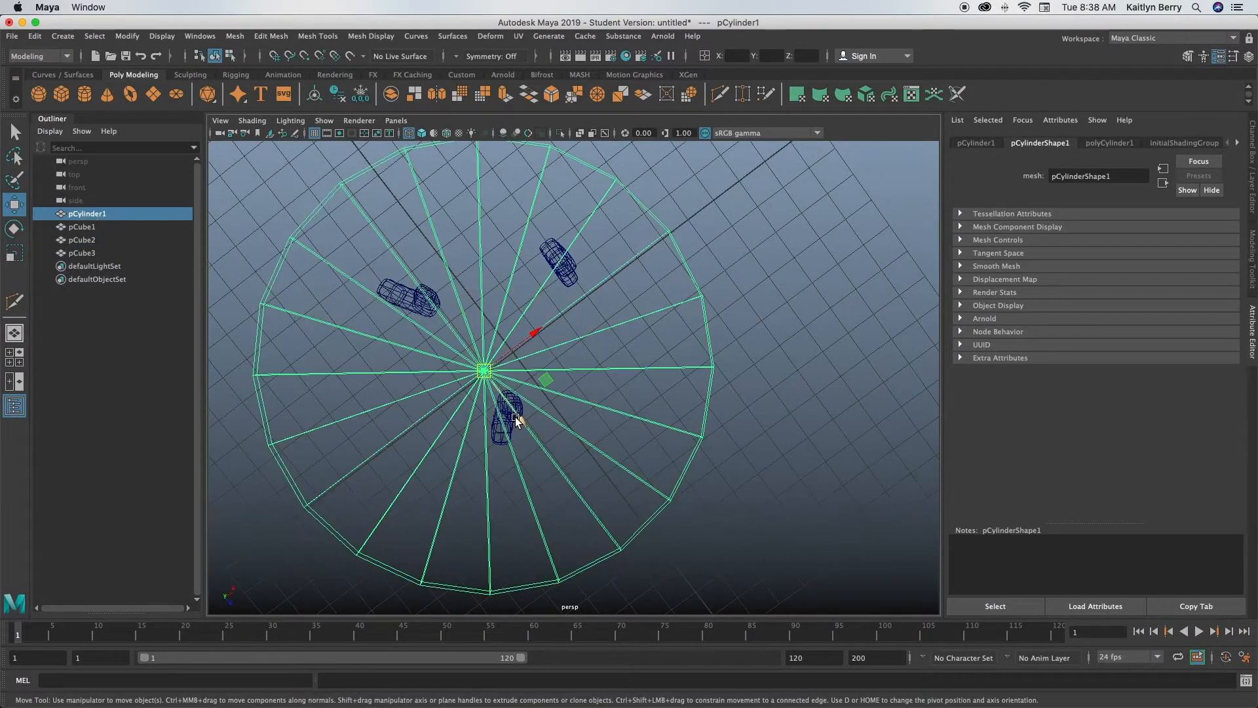
left_click(510, 413)
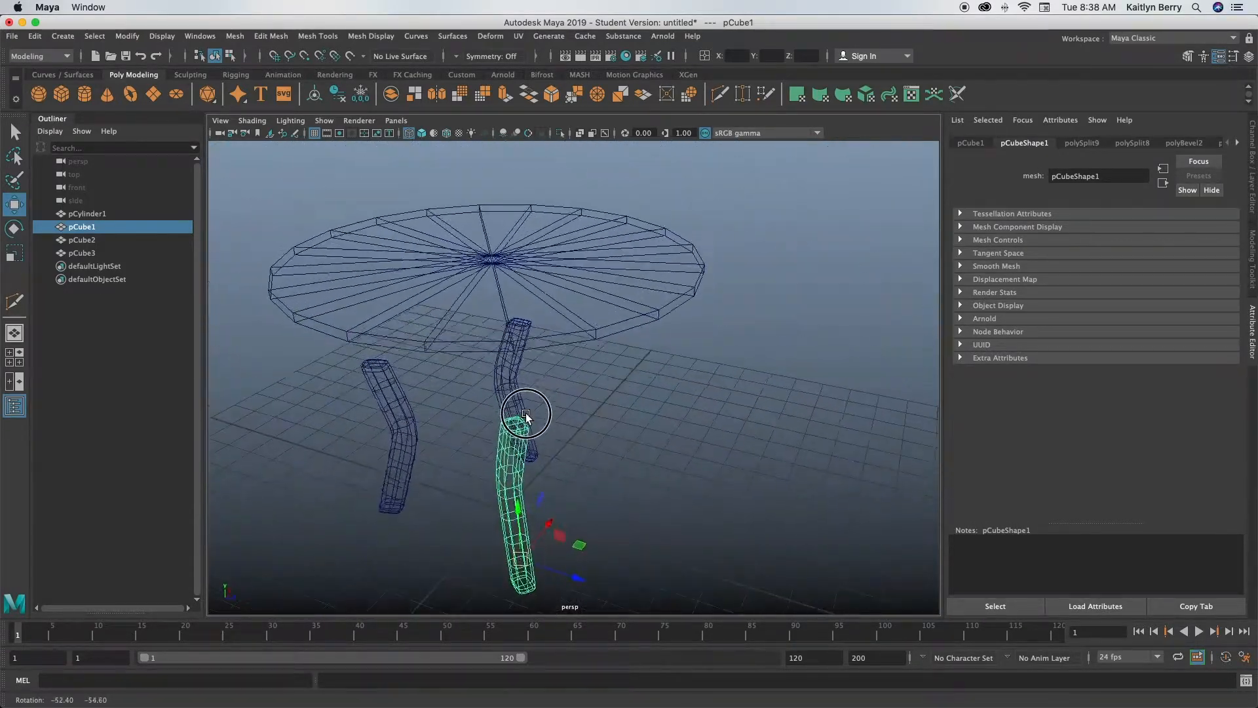
Step: Tilt and rotate the first and third legs into their tripod positions beneath the tabletop
left_click(86, 214)
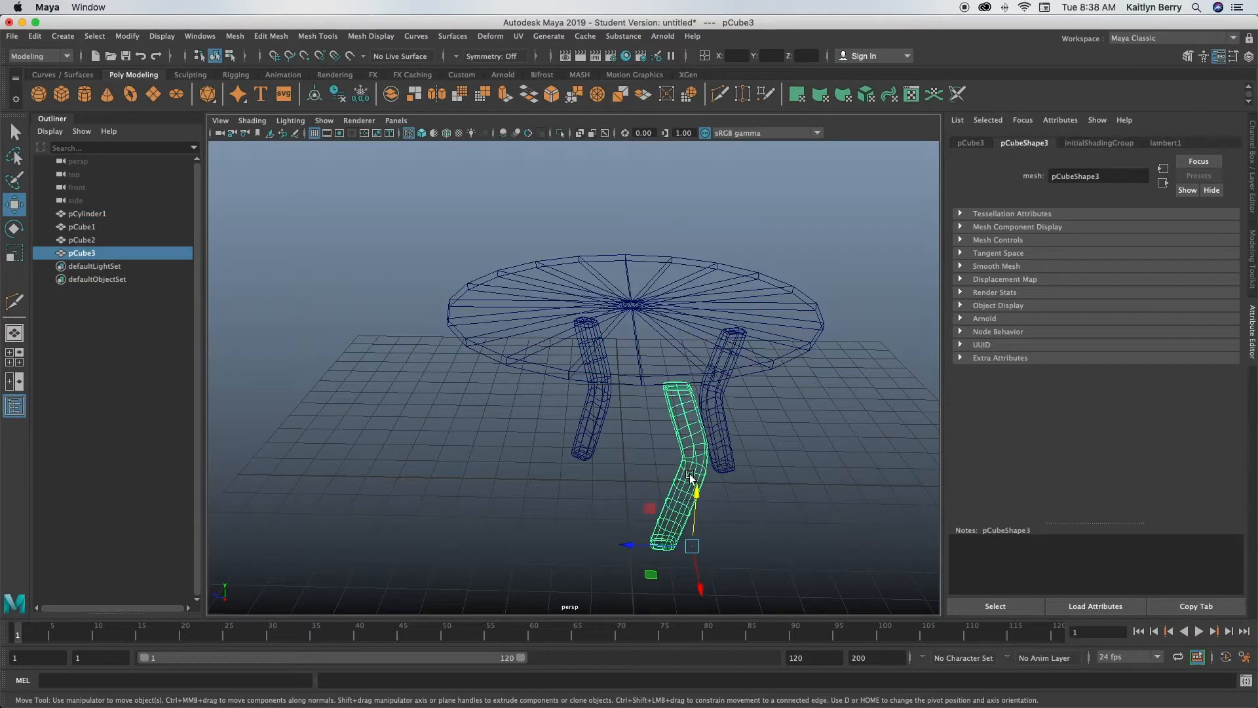
left_click(13, 228)
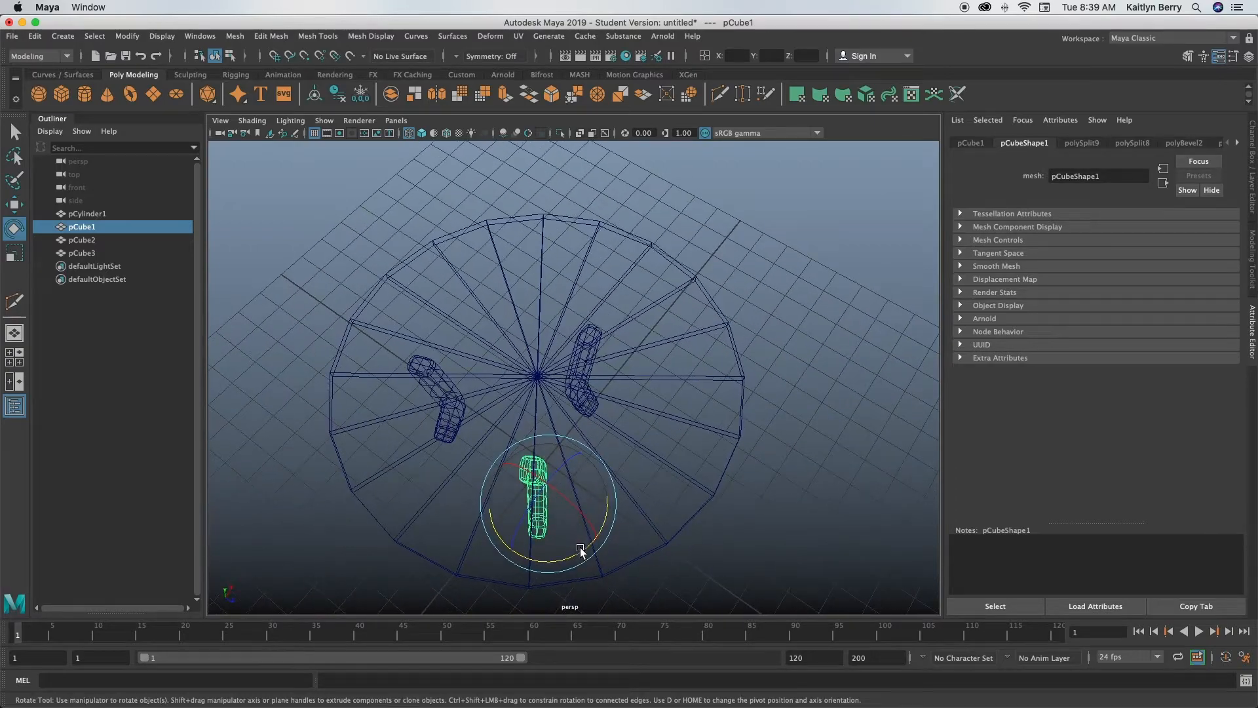
left_click(13, 203)
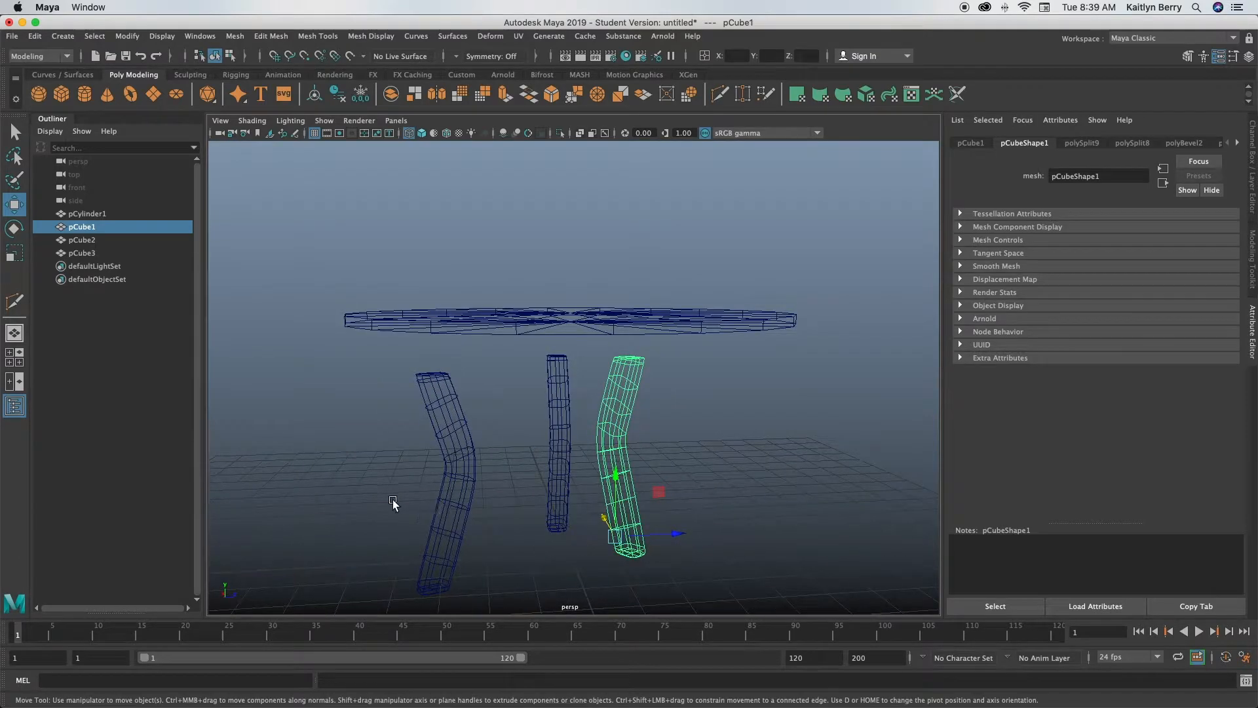
left_click(81, 240)
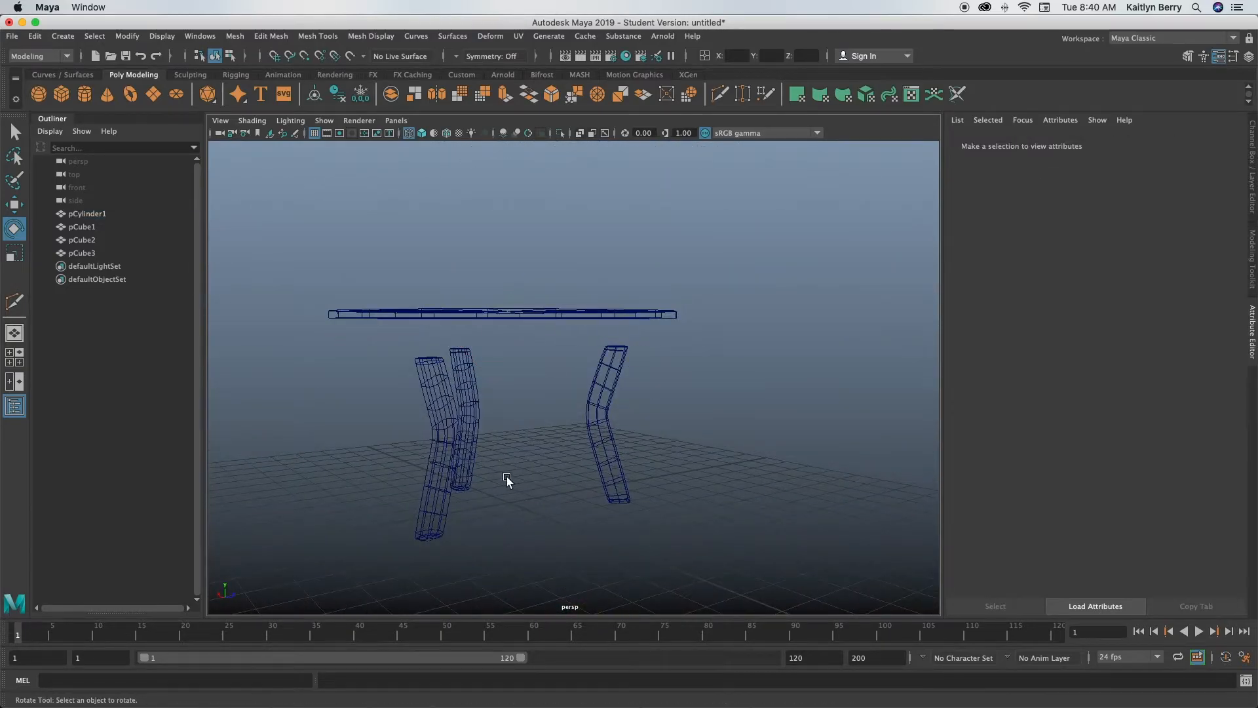
Step: Return to shaded view and select the tabletop's rim edges for beveling
left_click(421, 133)
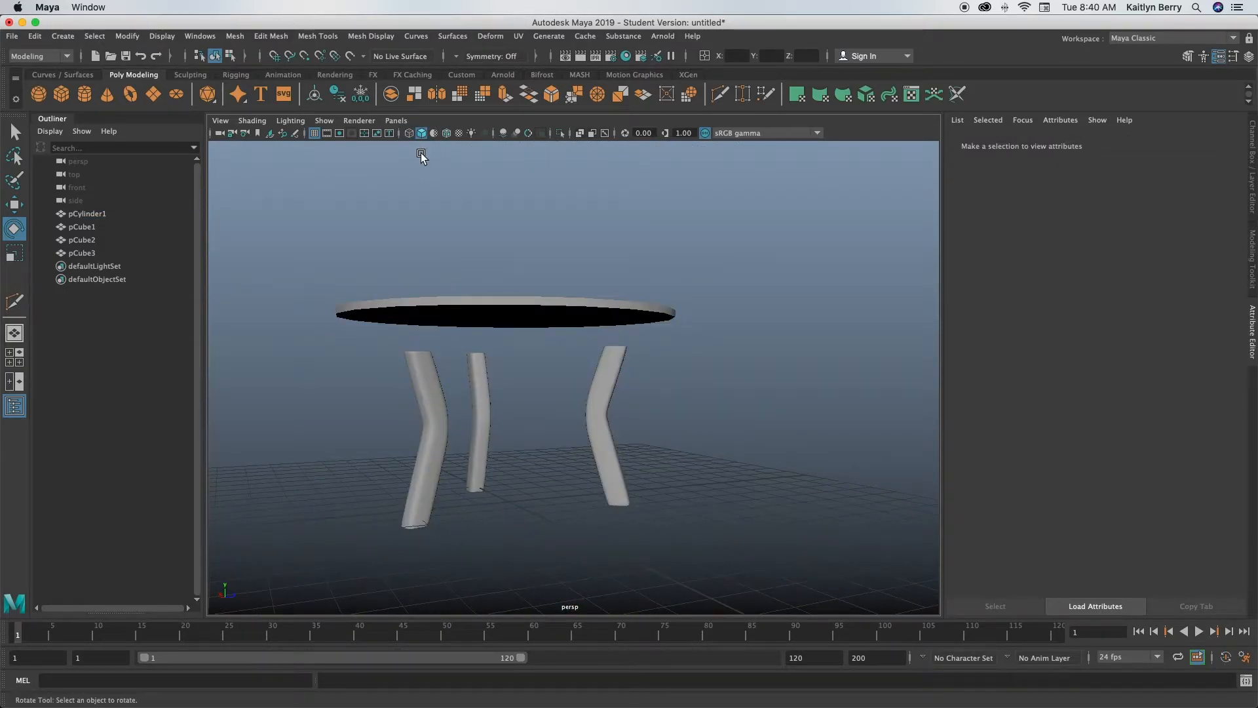
left_click(417, 424)
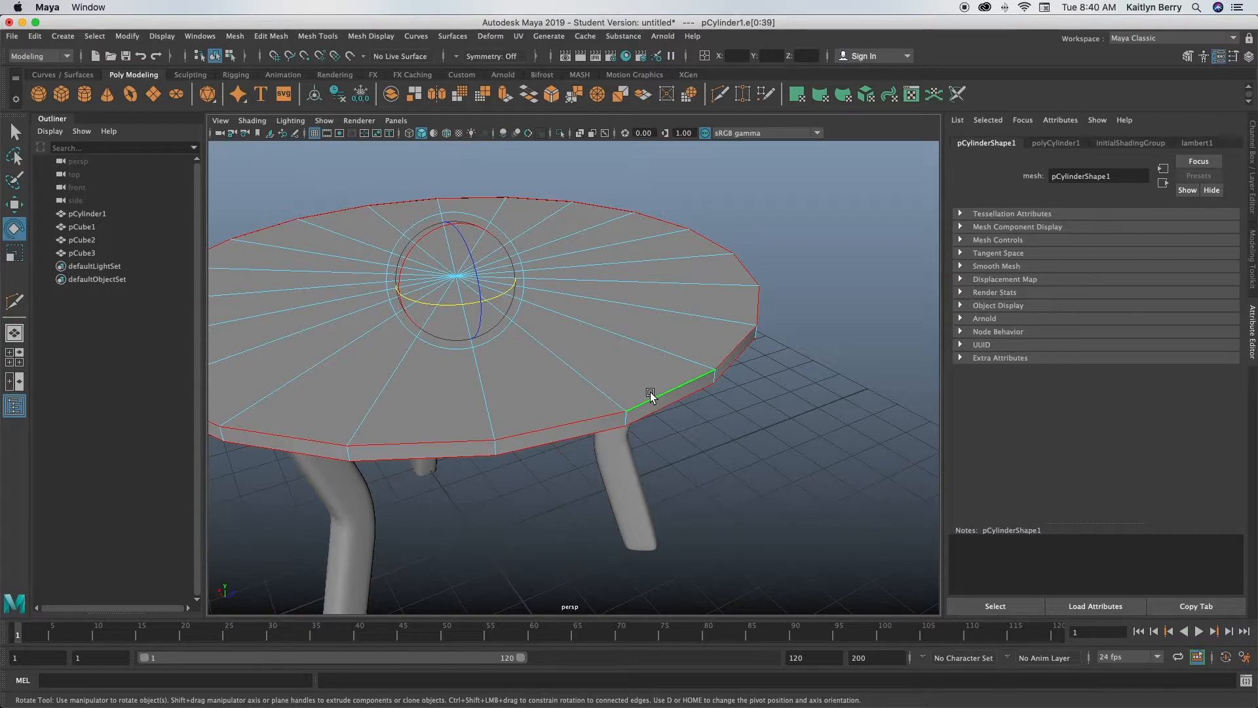
mouse_move(650, 396)
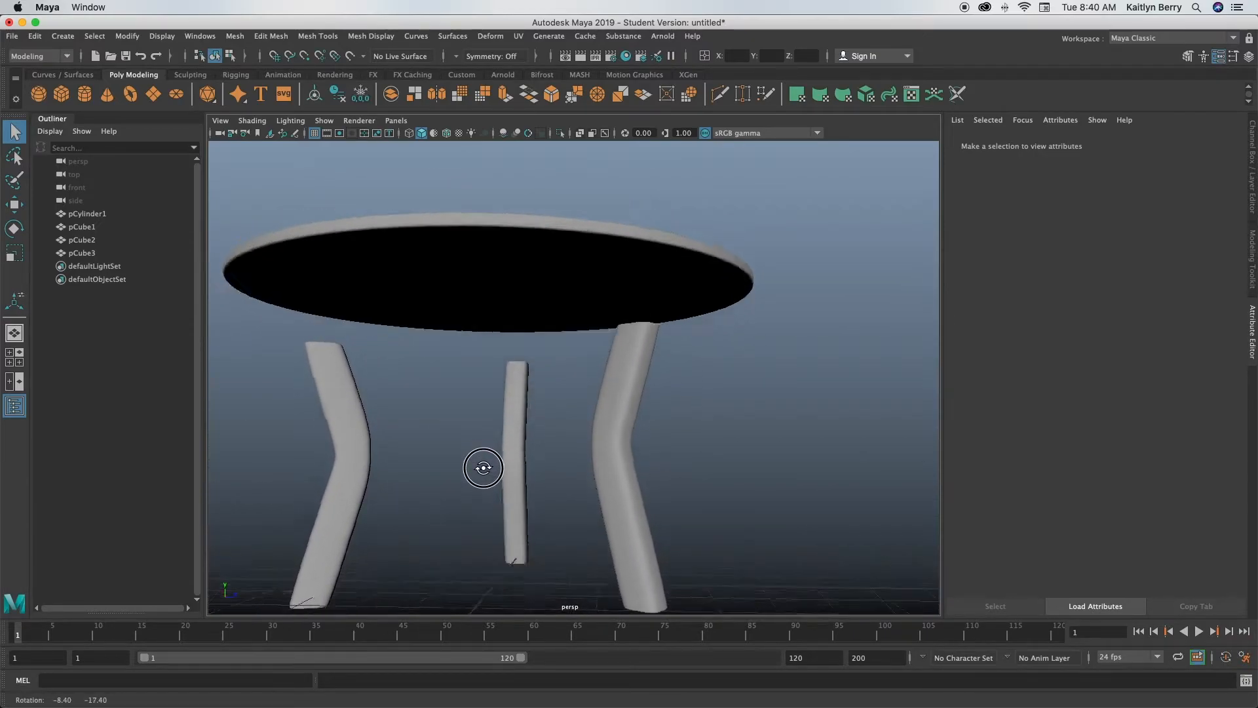
left_click(489, 281)
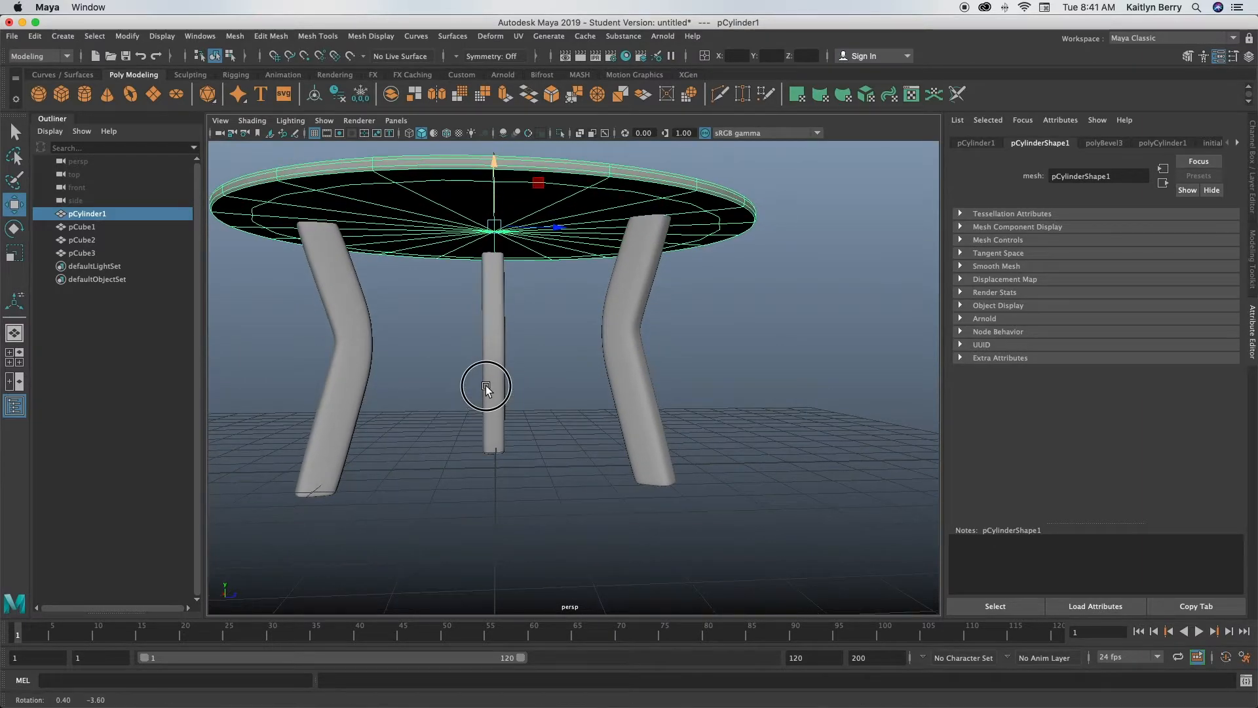
left_click(329, 352)
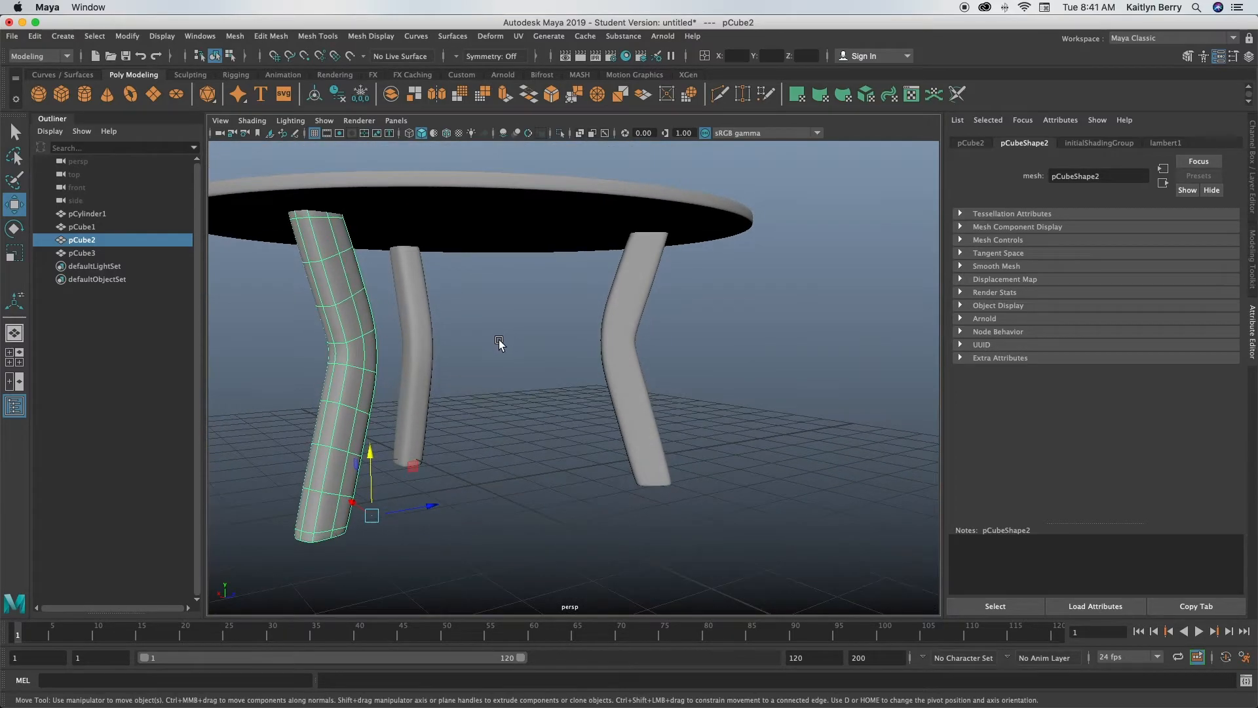
left_click(1100, 143)
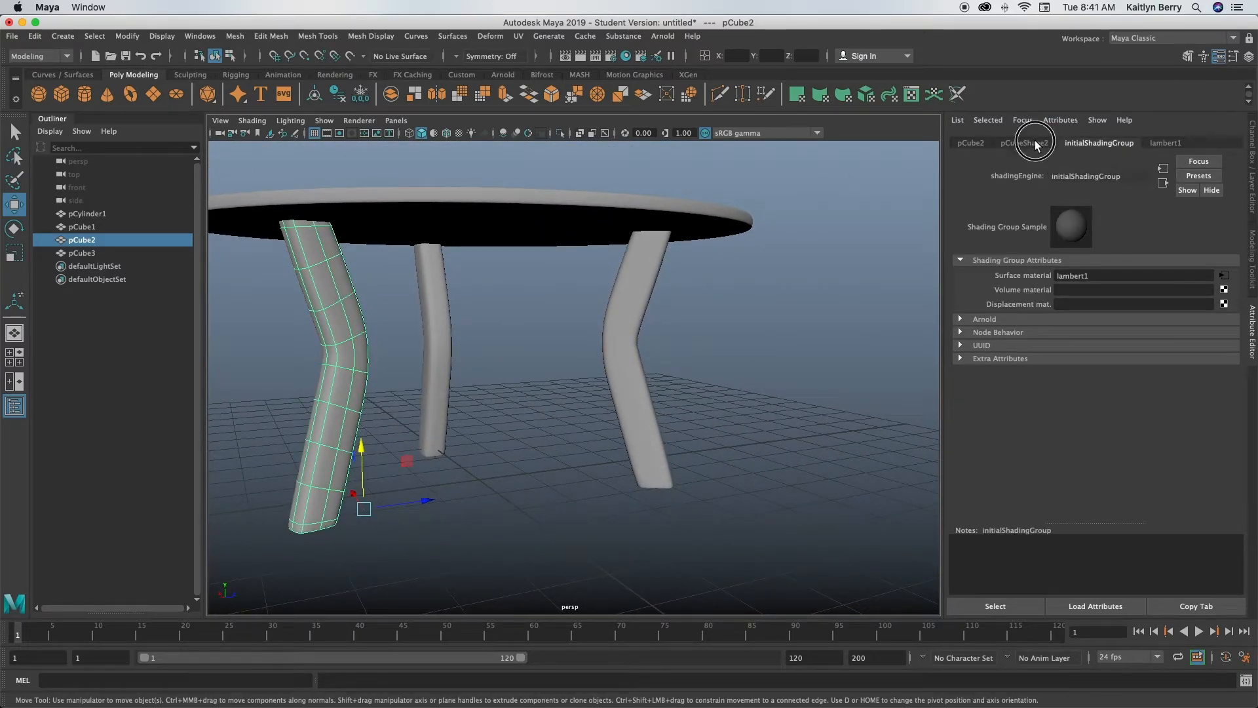
left_click(969, 143)
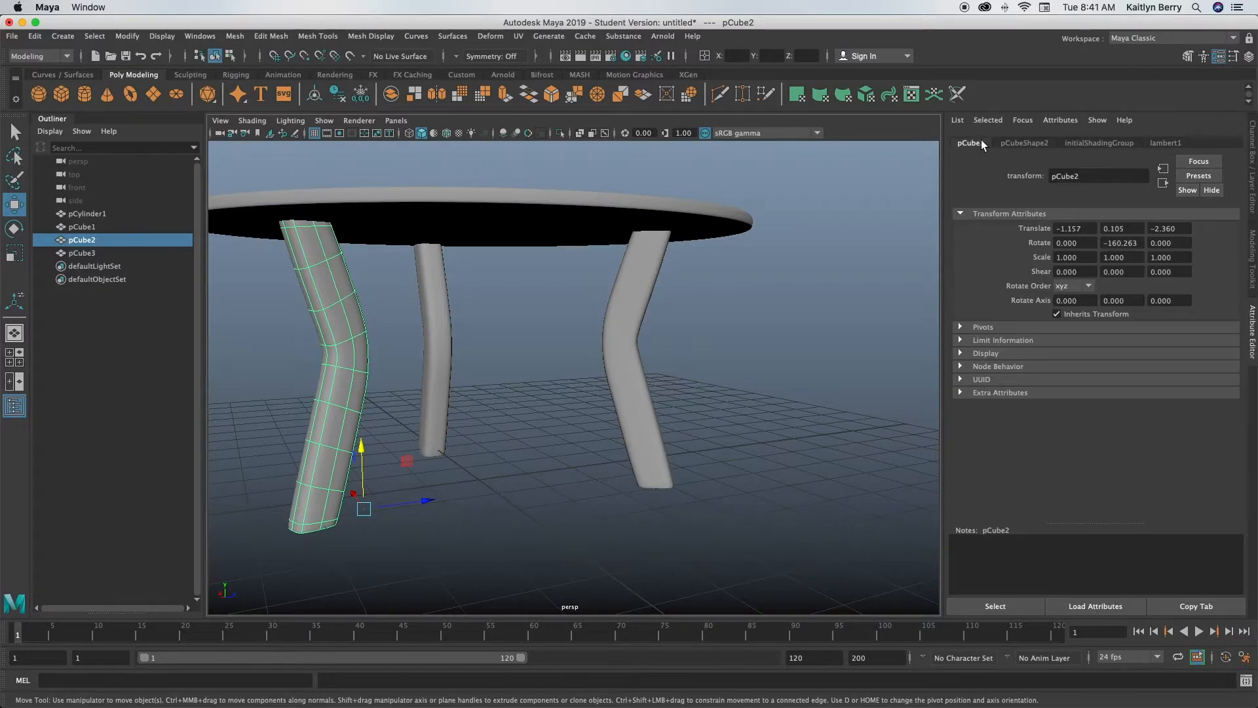
left_click(1023, 143)
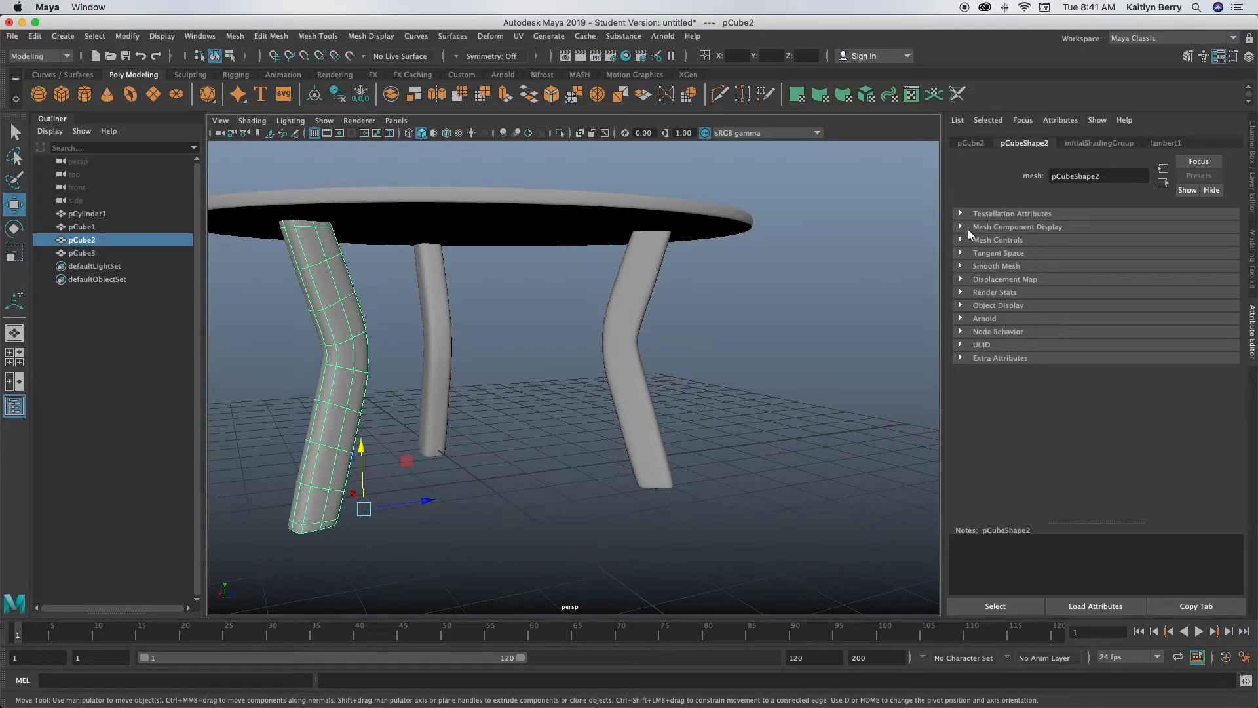
left_click(1098, 143)
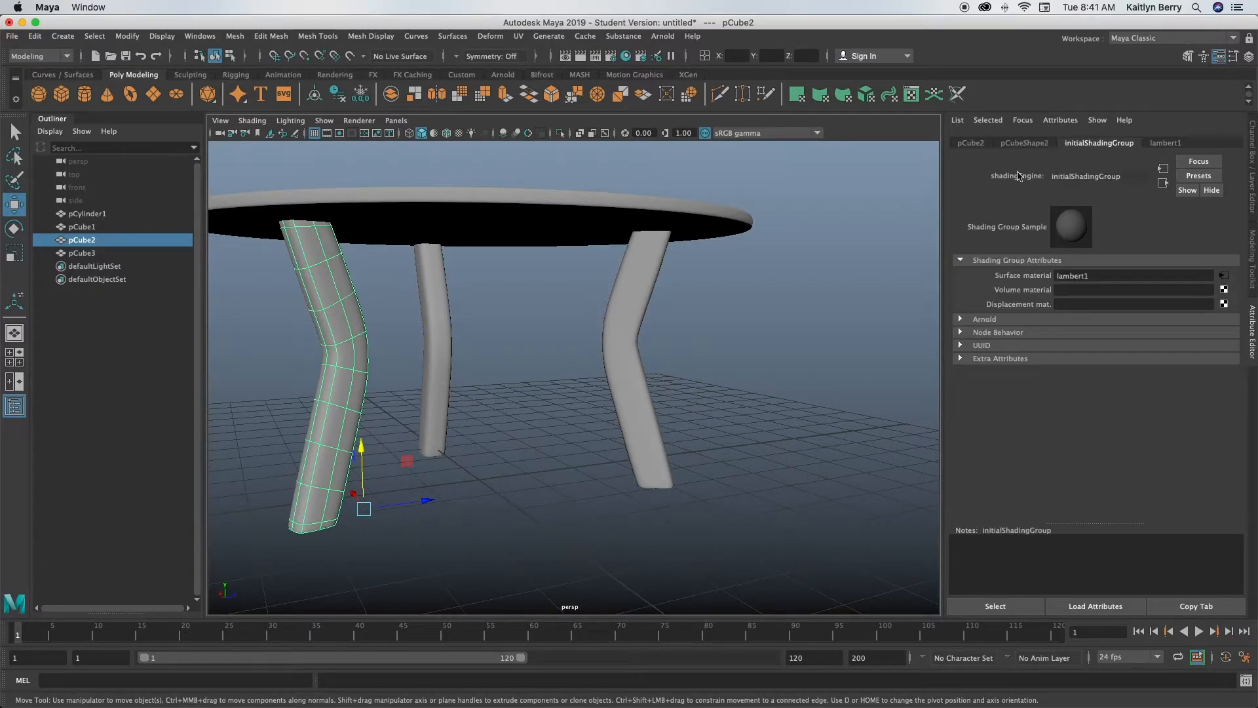
left_click(650, 298)
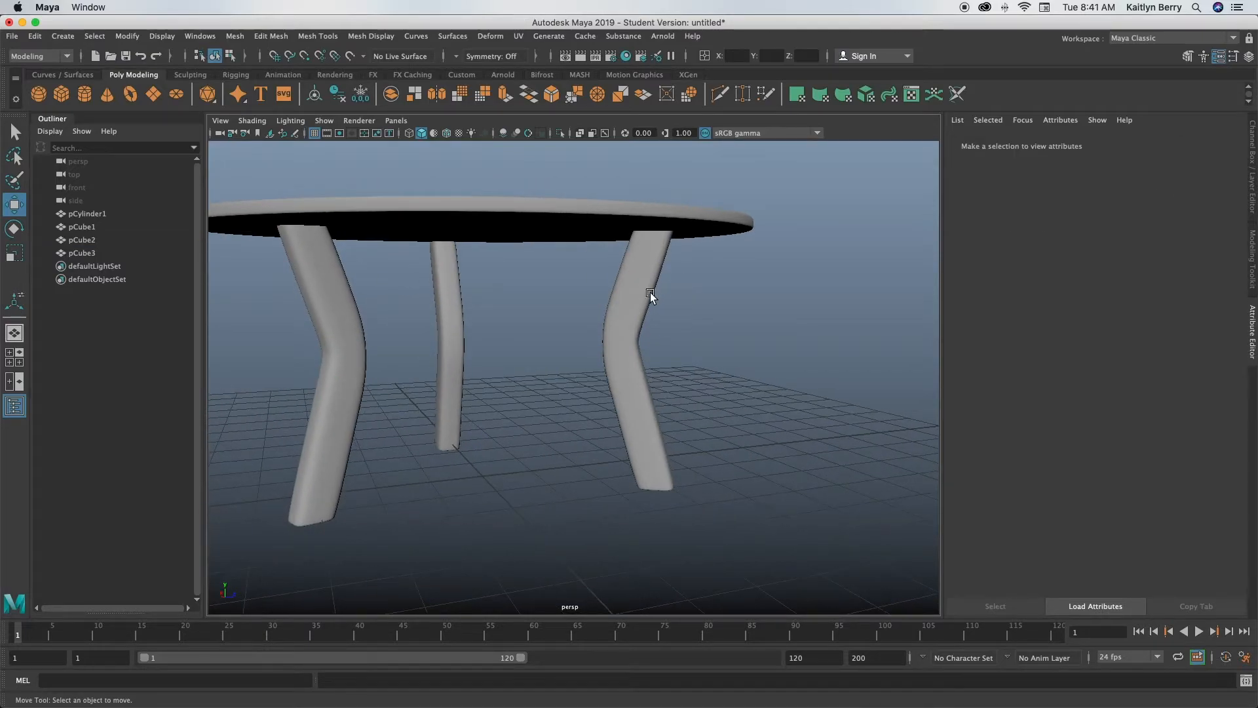
left_click(298, 361)
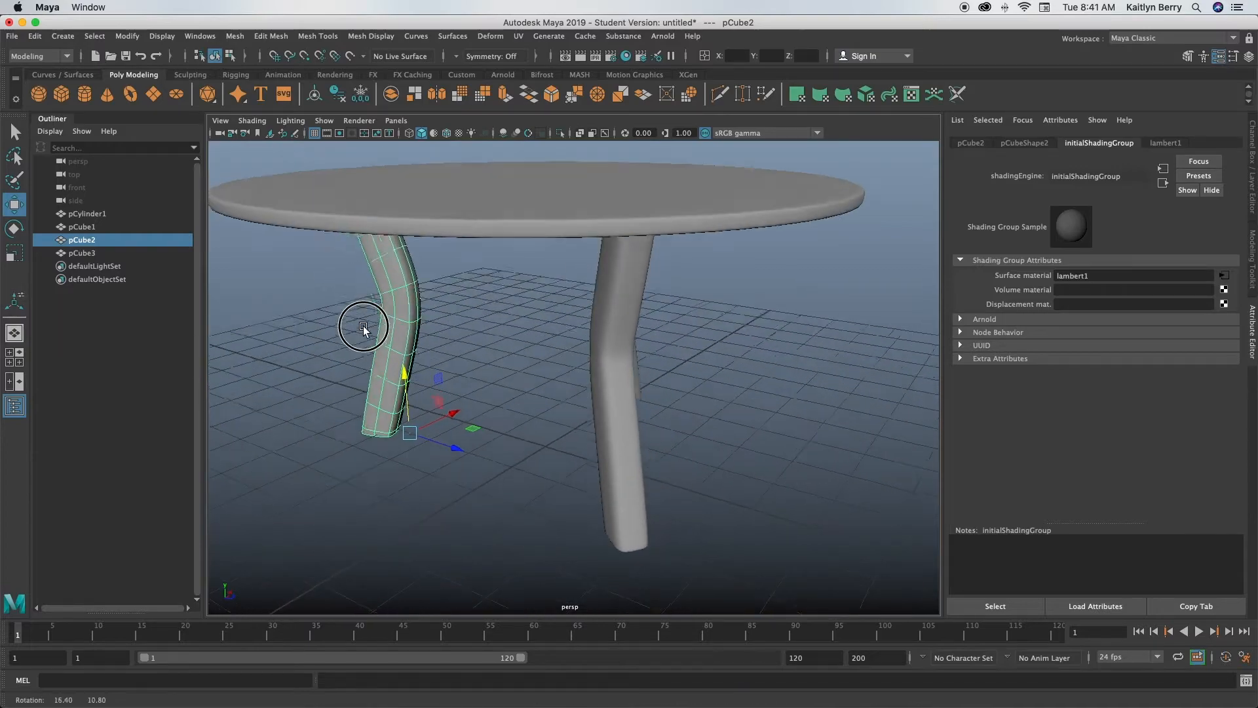
right_click(363, 328)
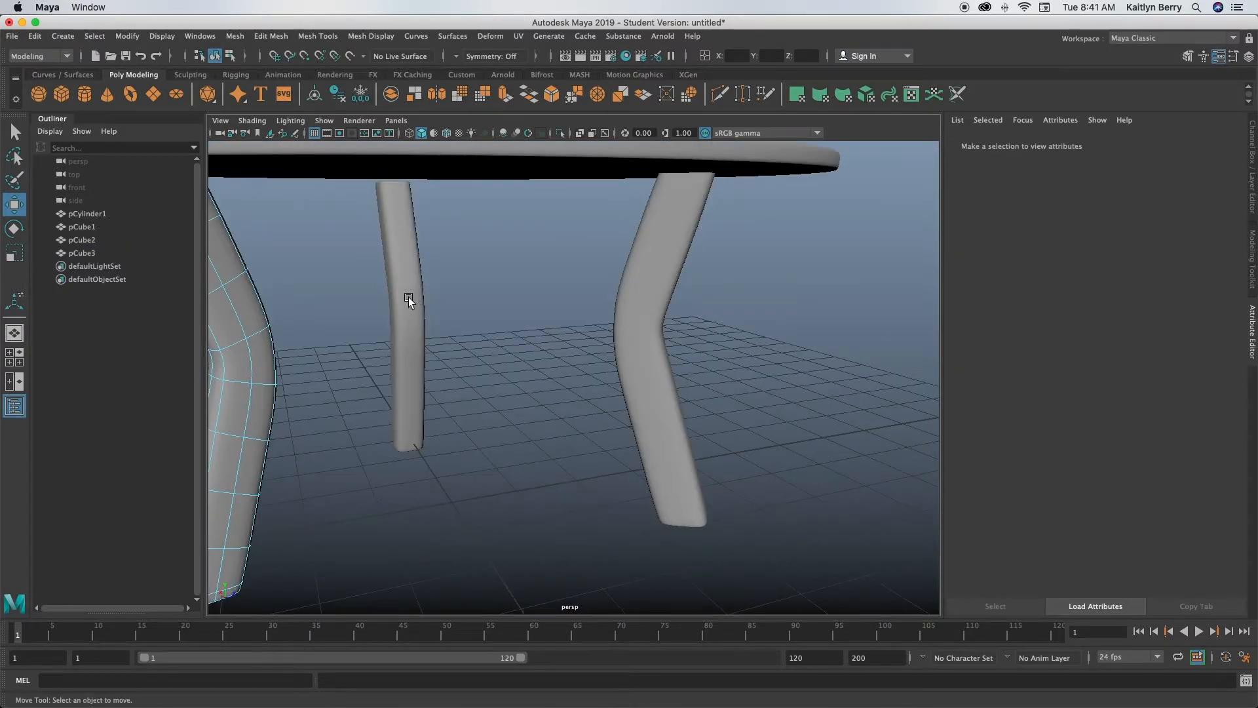
Step: Combine the three legs into one mesh and select faces on it
left_click(409, 302)
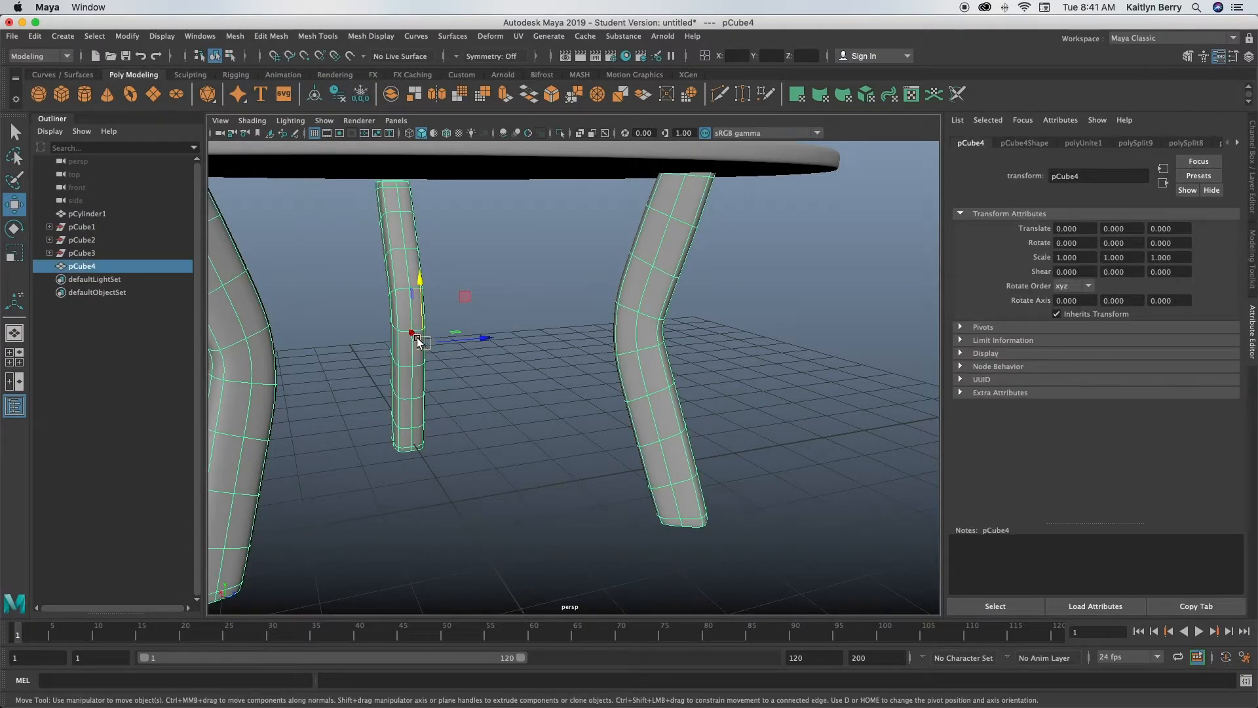
left_click(471, 378)
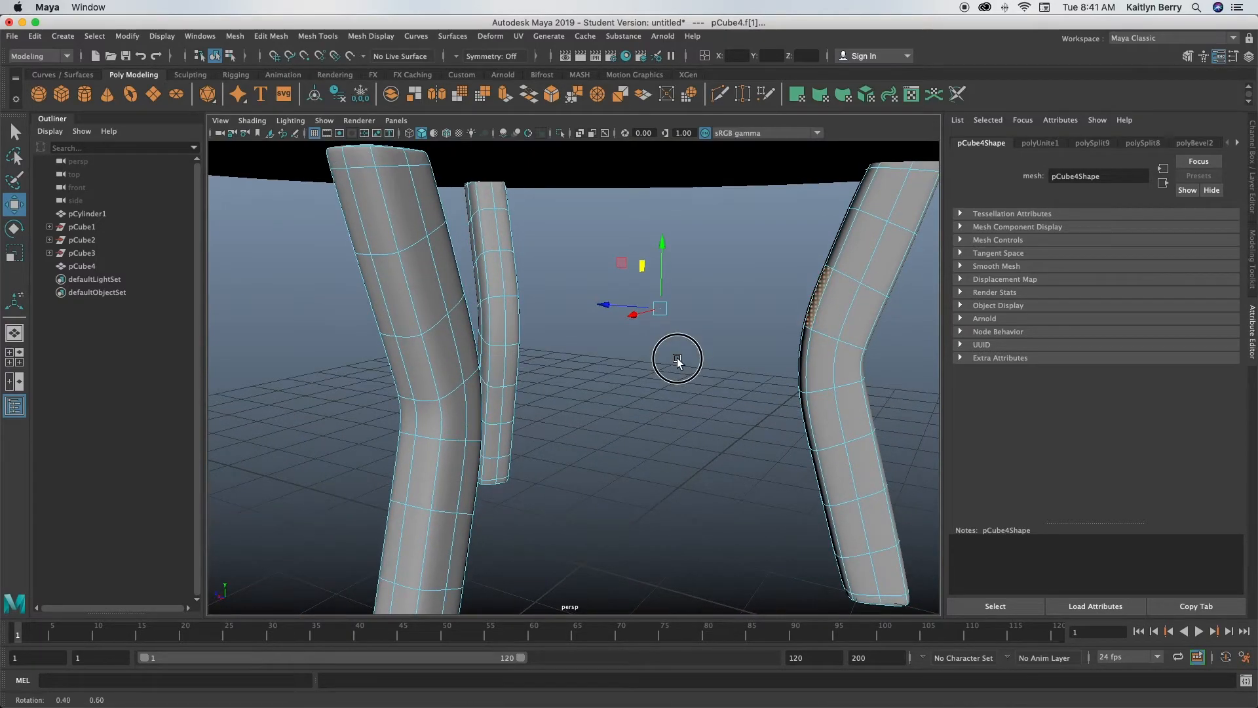
Step: Bridge facing leg faces with Direction set to Automatic, joining the three legs with crossbars
left_click(270, 37)
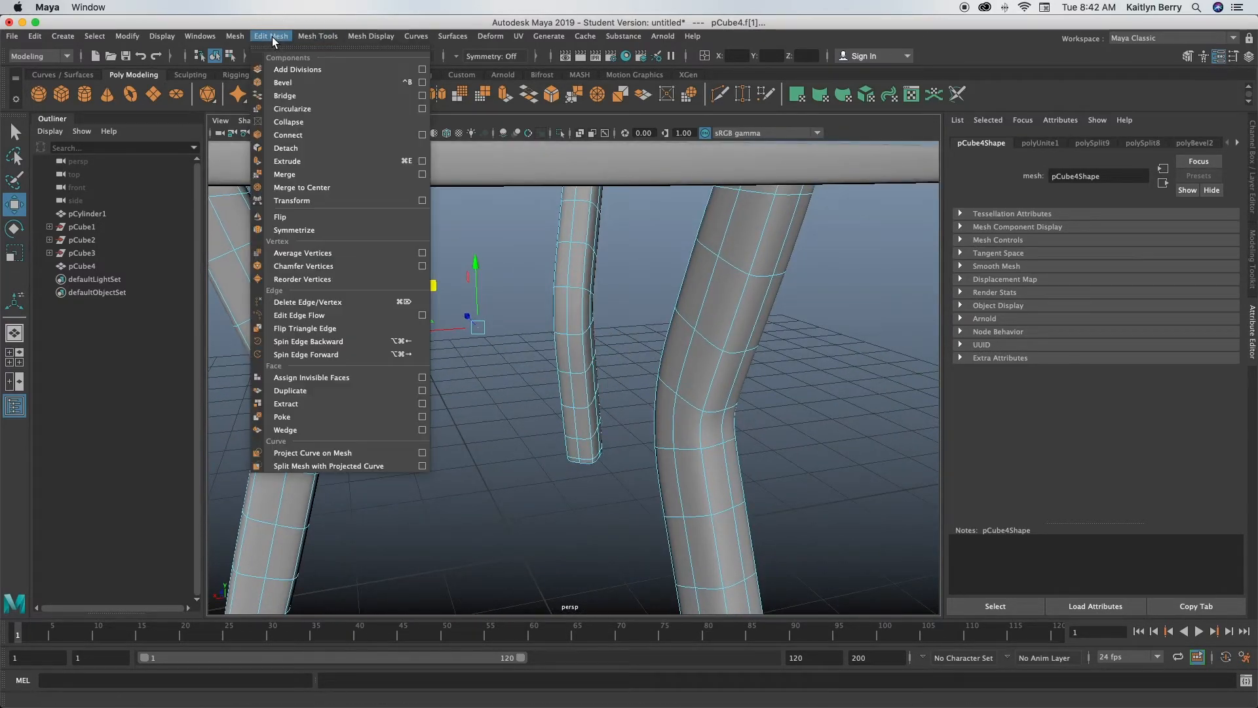
mouse_move(305, 96)
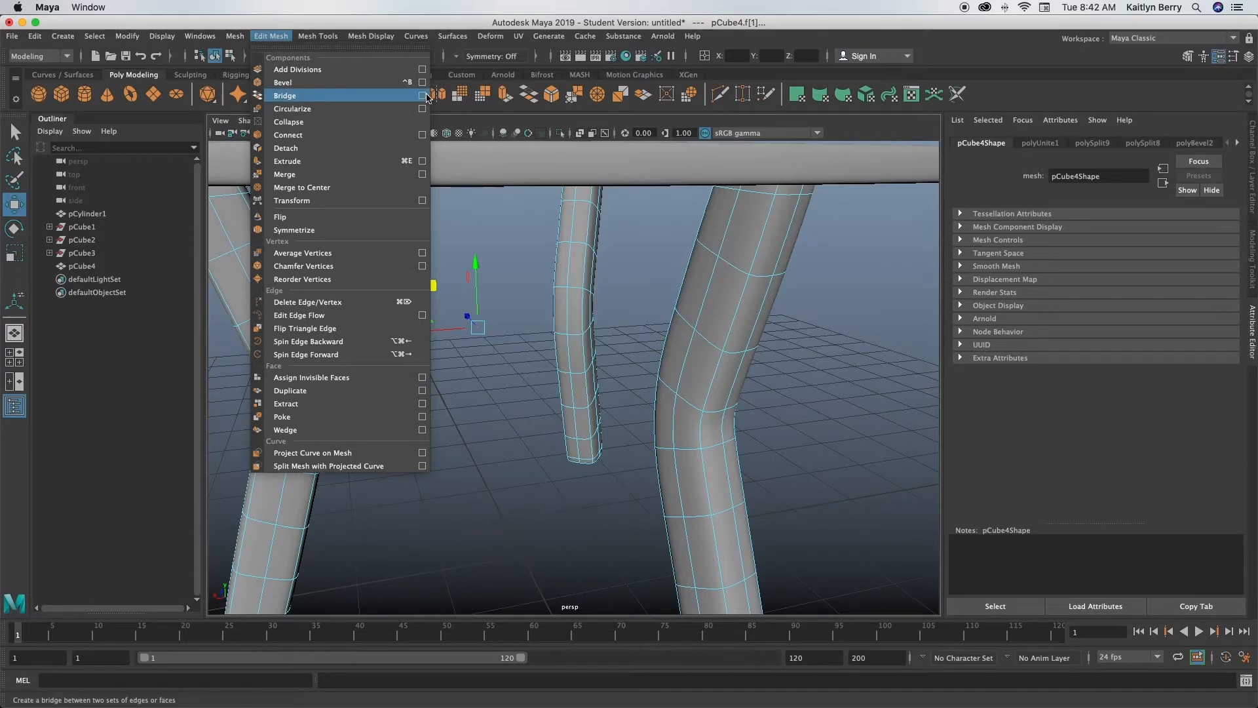
left_click(423, 95)
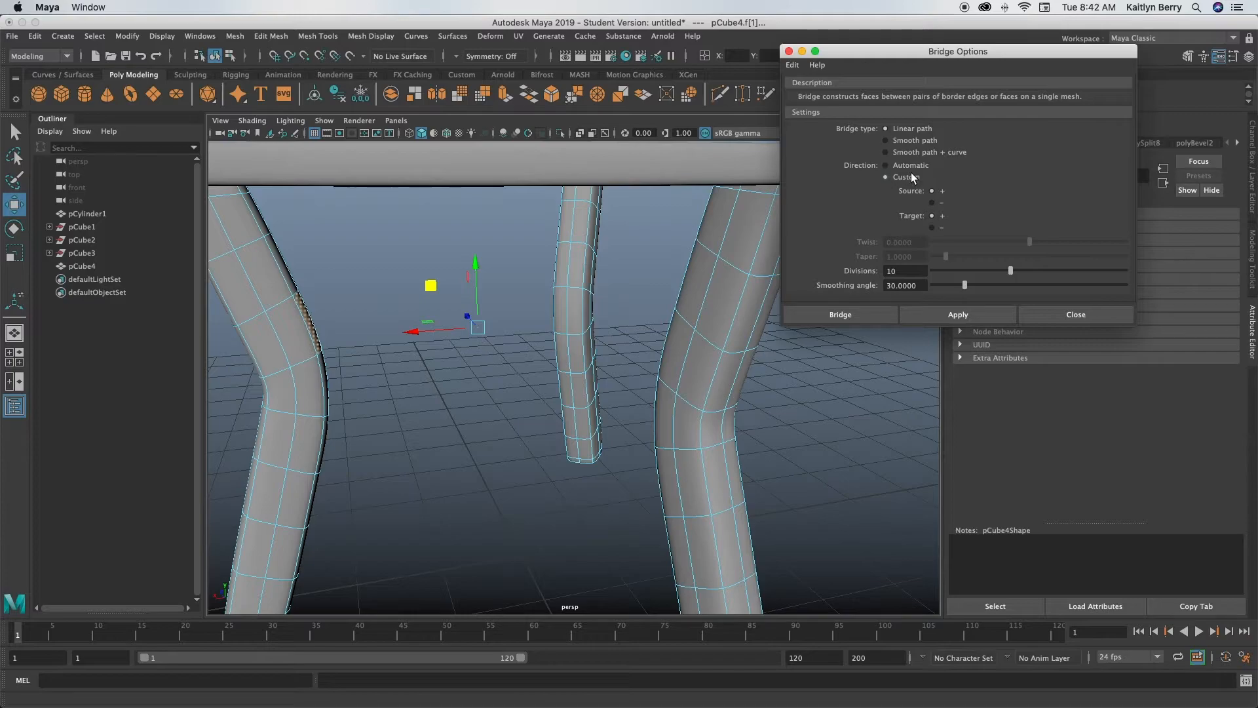
left_click(886, 165)
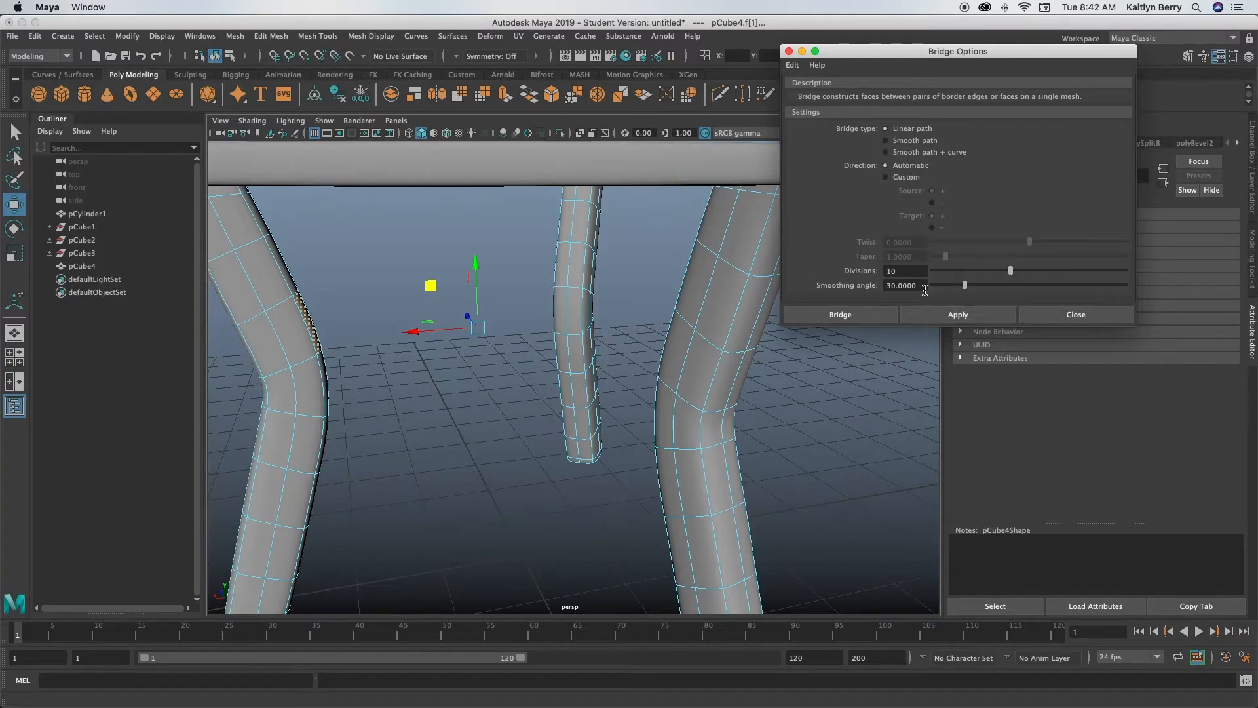
left_click(839, 313)
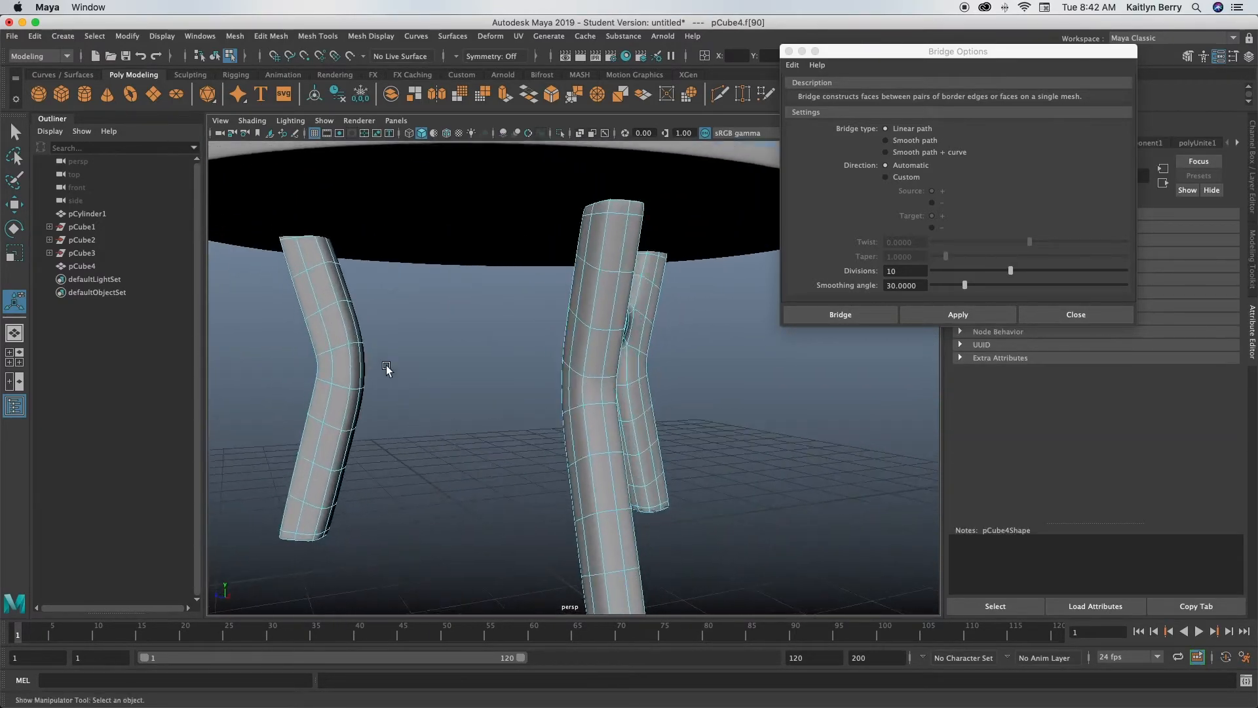
left_click(838, 313)
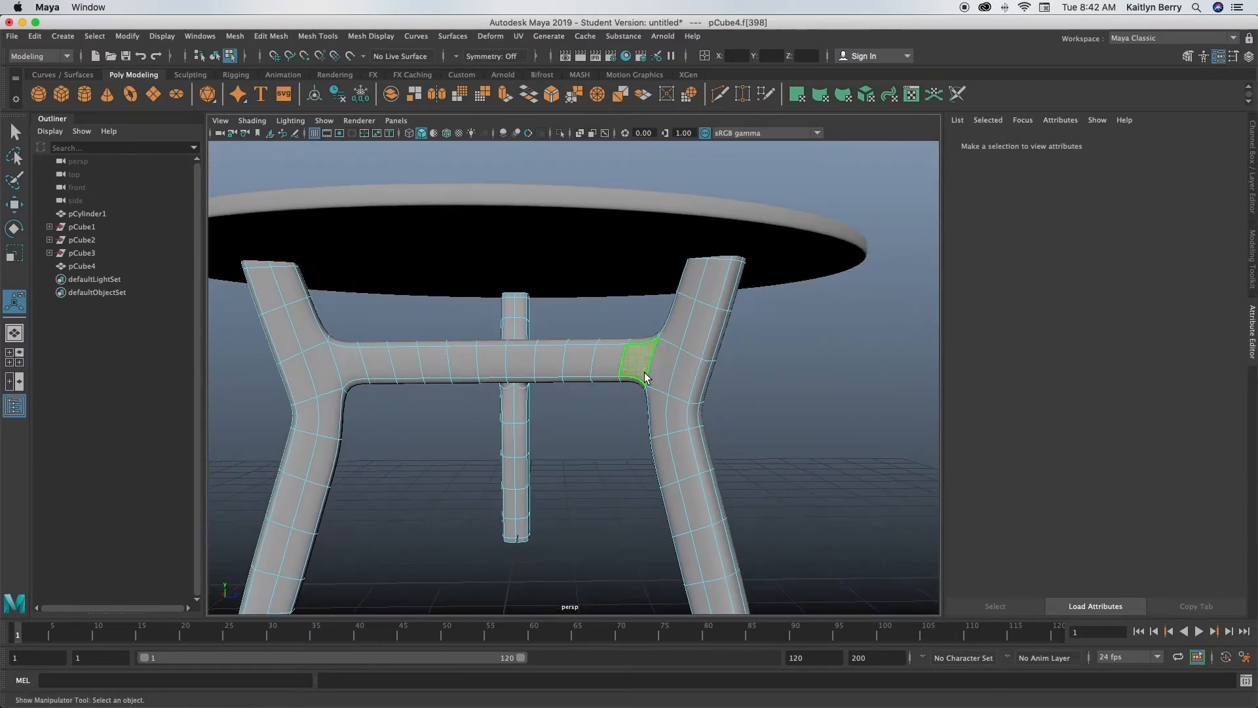
right_click(642, 378)
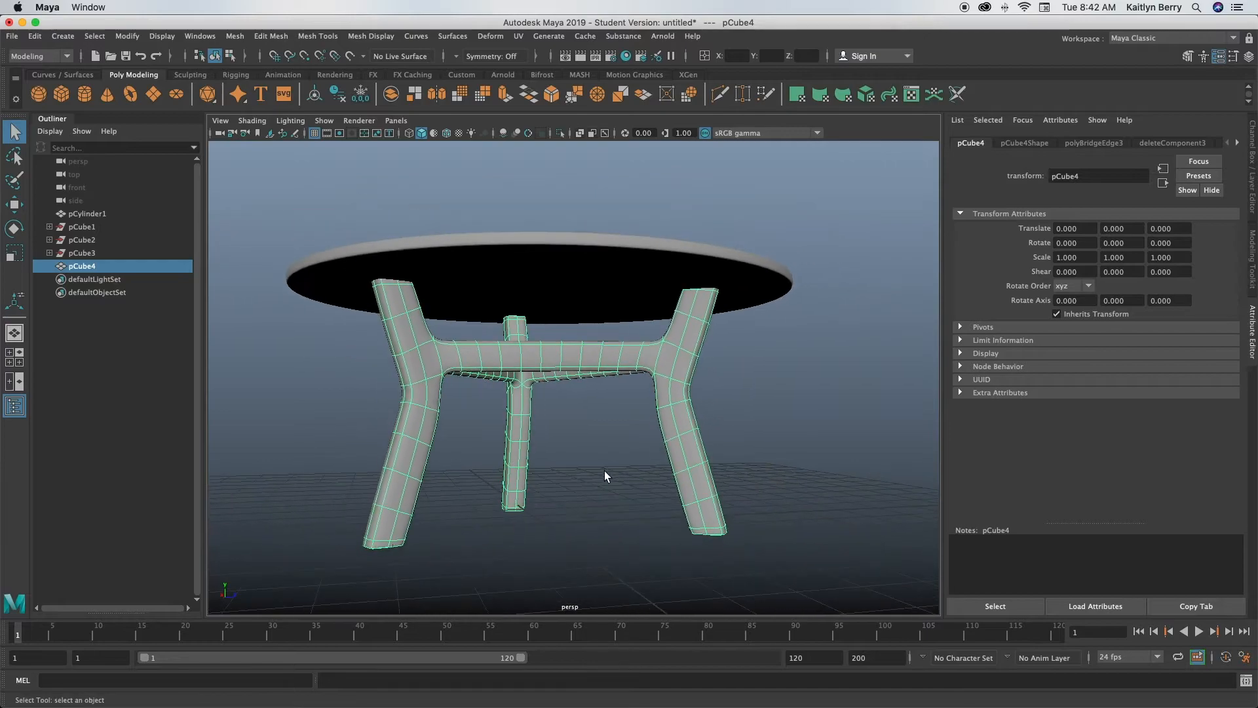
Step: Select only the leg frame pCube4 and preview it as a smoothed mesh
left_click(604, 475)
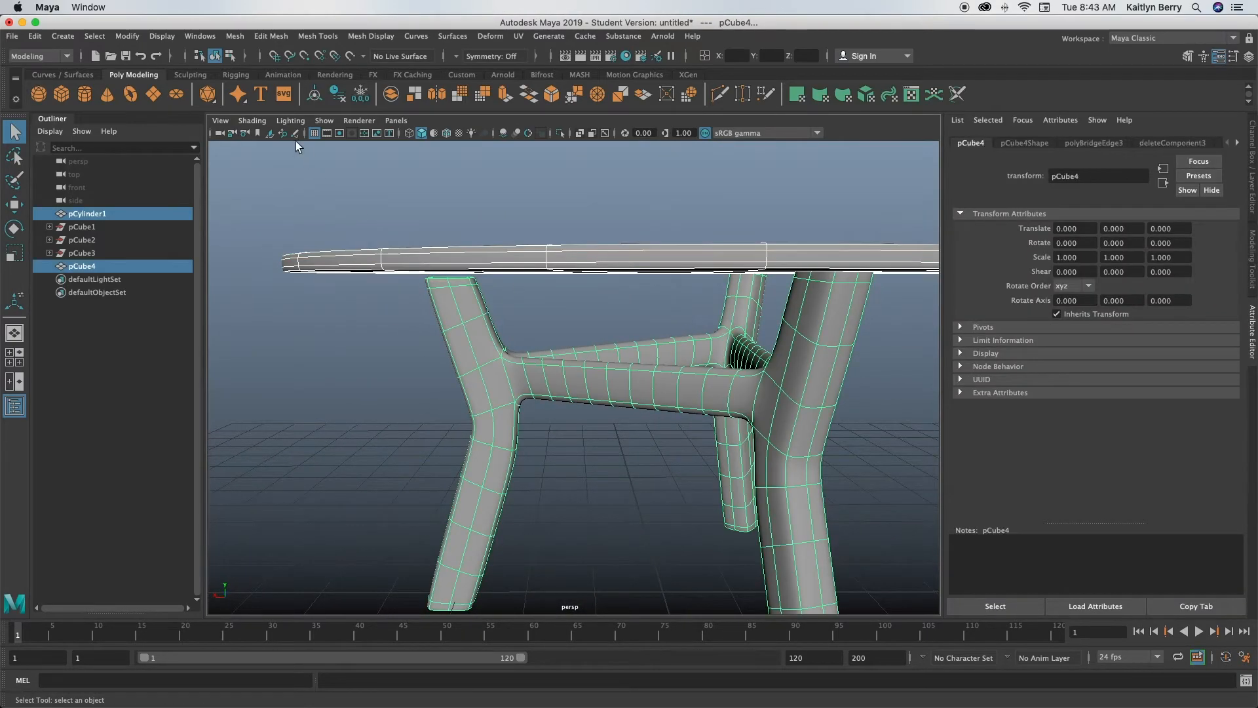
left_click(234, 37)
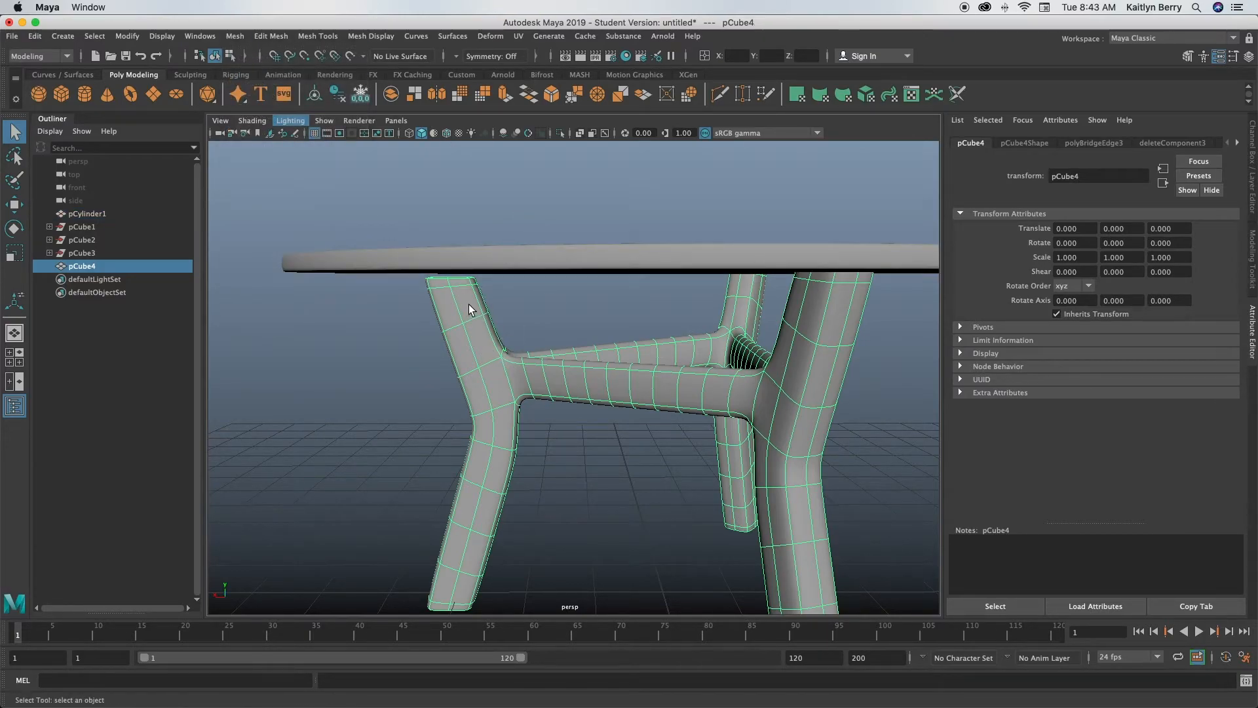
key("w")
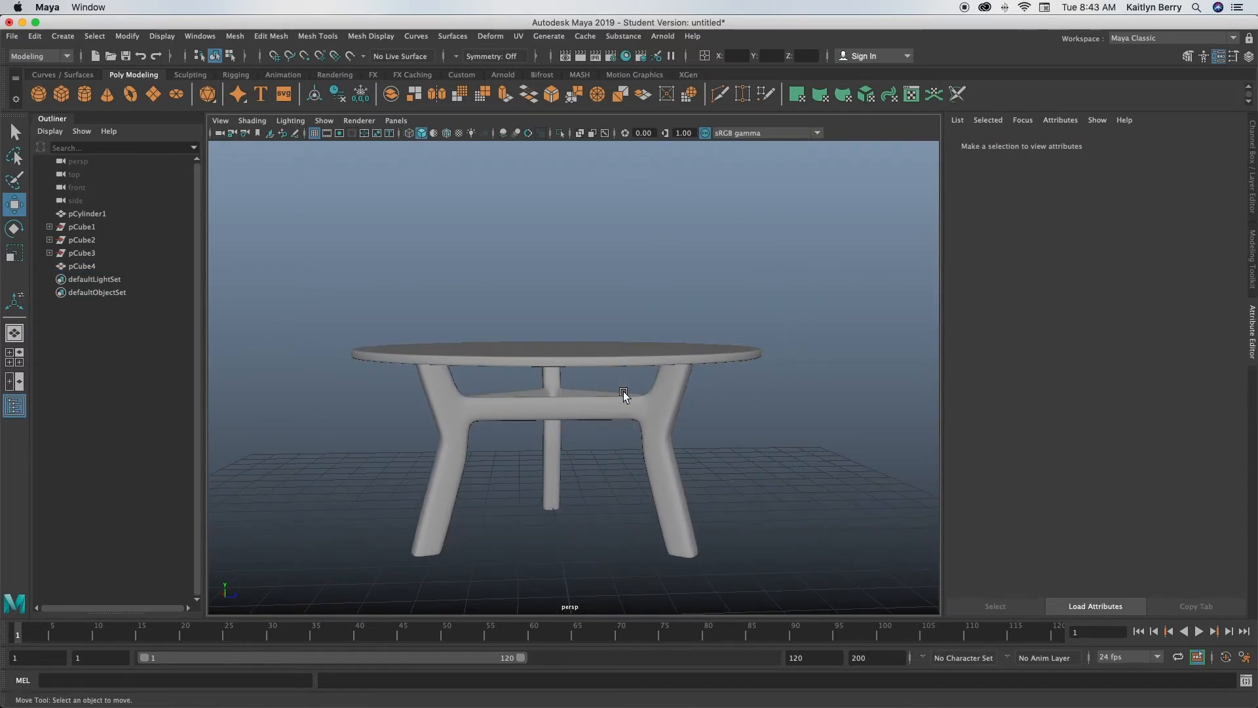
mouse_move(724, 283)
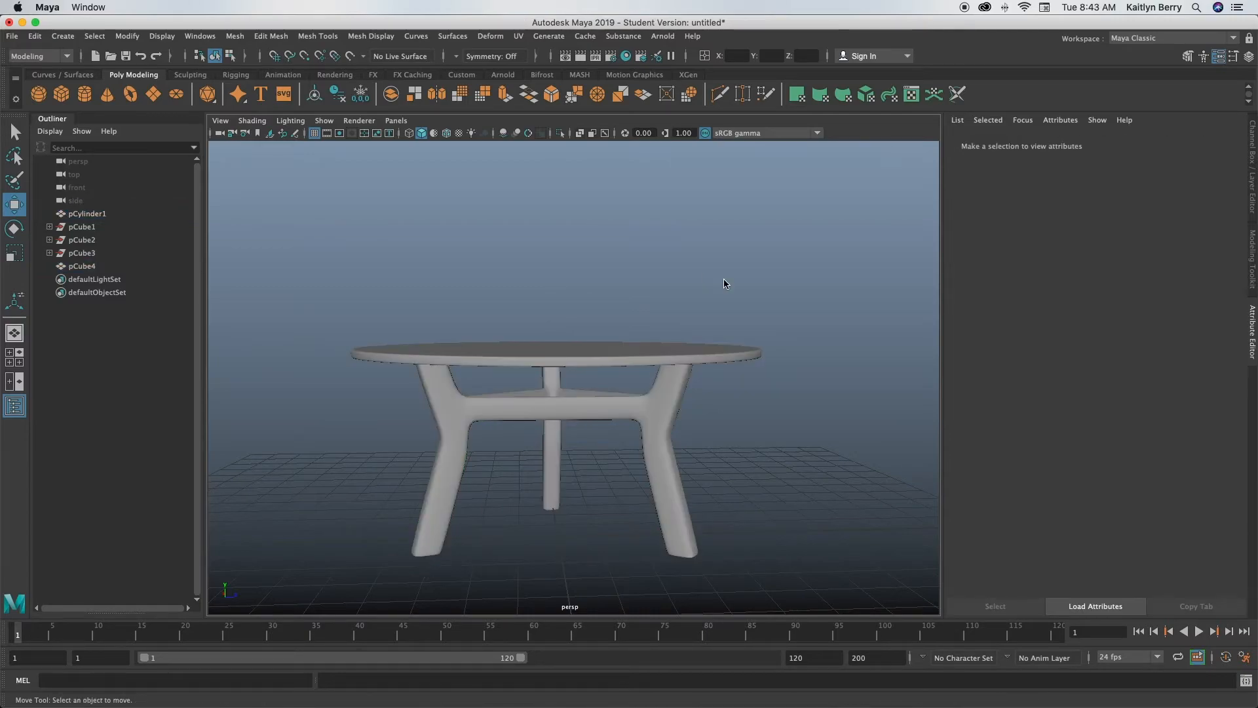